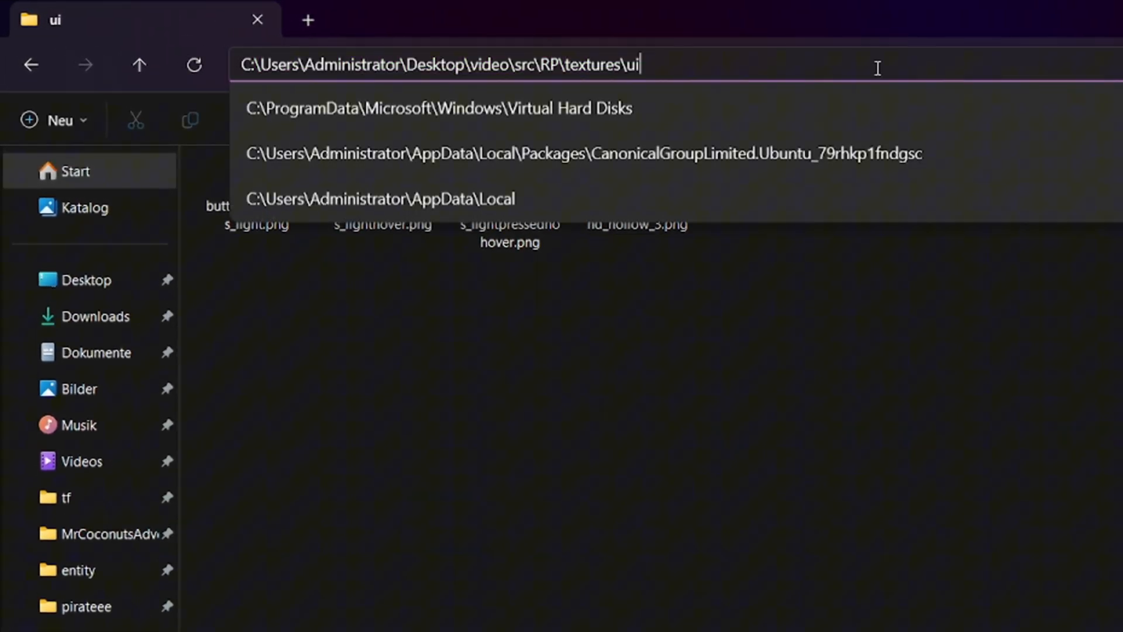
# - Enter the RP\textures\ui folder path in the Explorer address bar
pyautogui.moveTo(523, 64); pyautogui.dragTo(640, 64)
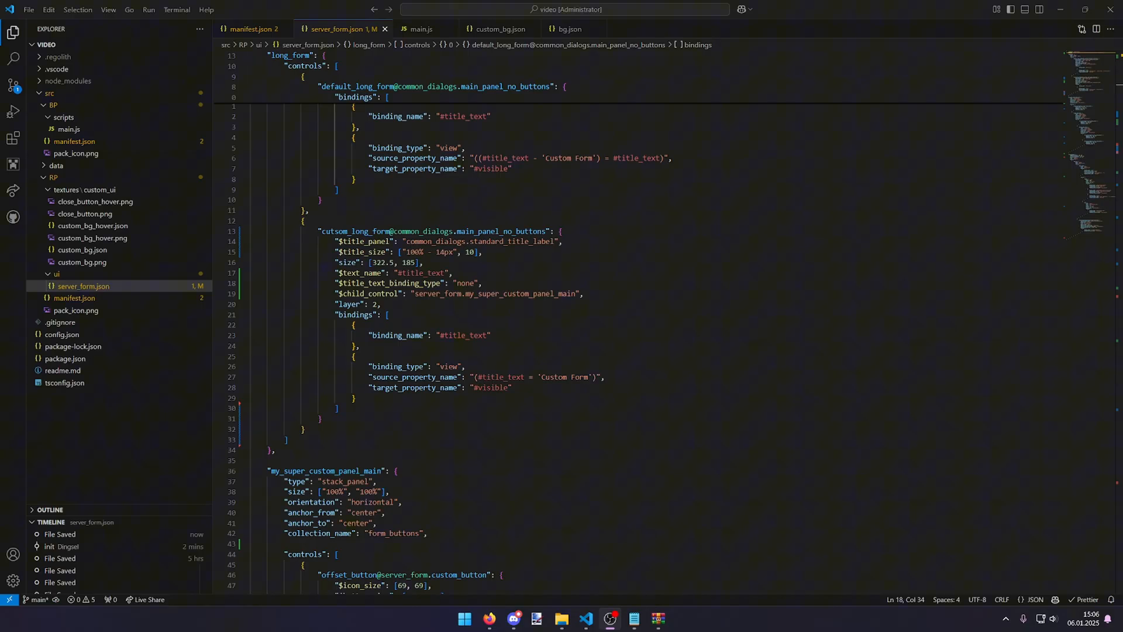
pyautogui.moveTo(364, 238)
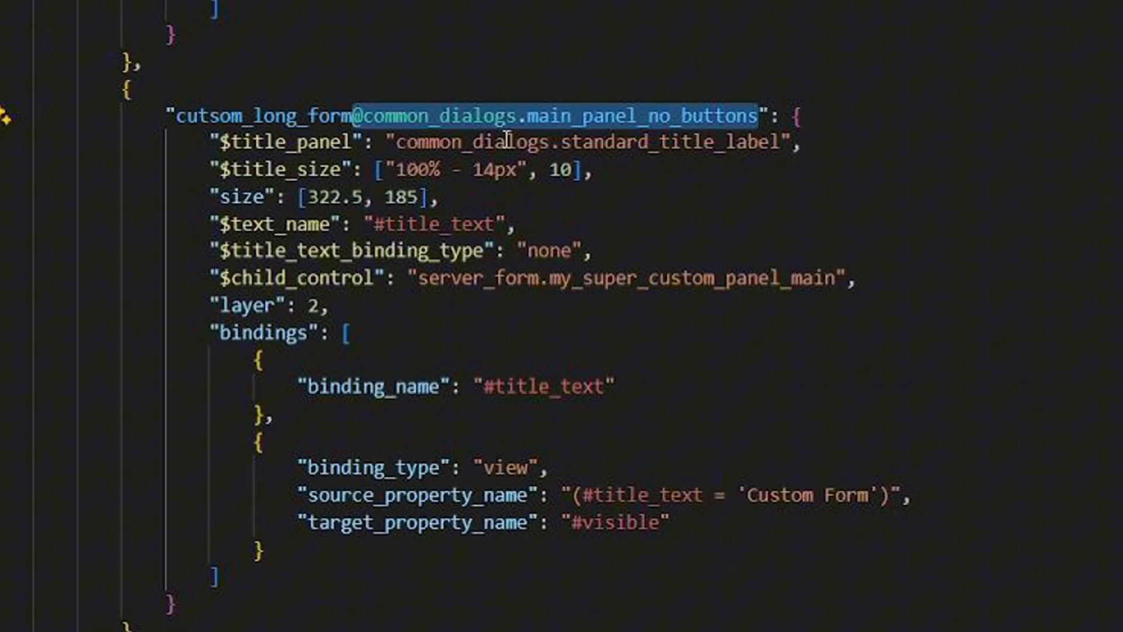
# - Delete the main_panel_no_buttons base and title properties from cutsom_long_form, keeping size, layer, bindings
pyautogui.press('Delete')
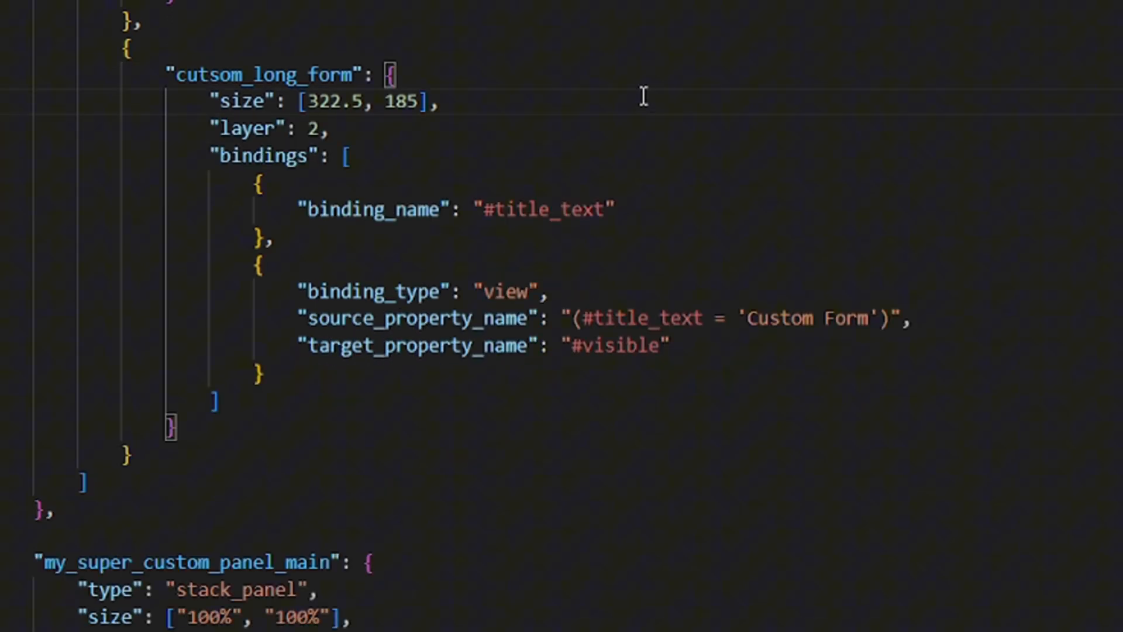
pyautogui.write('ty')
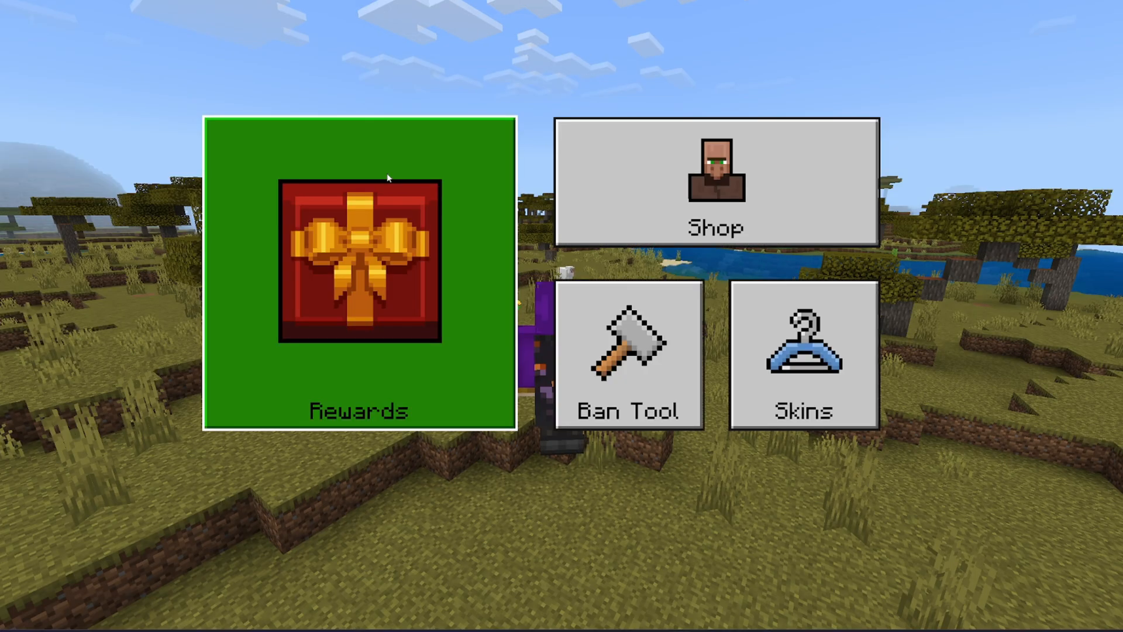
pyautogui.moveTo(659, 579)
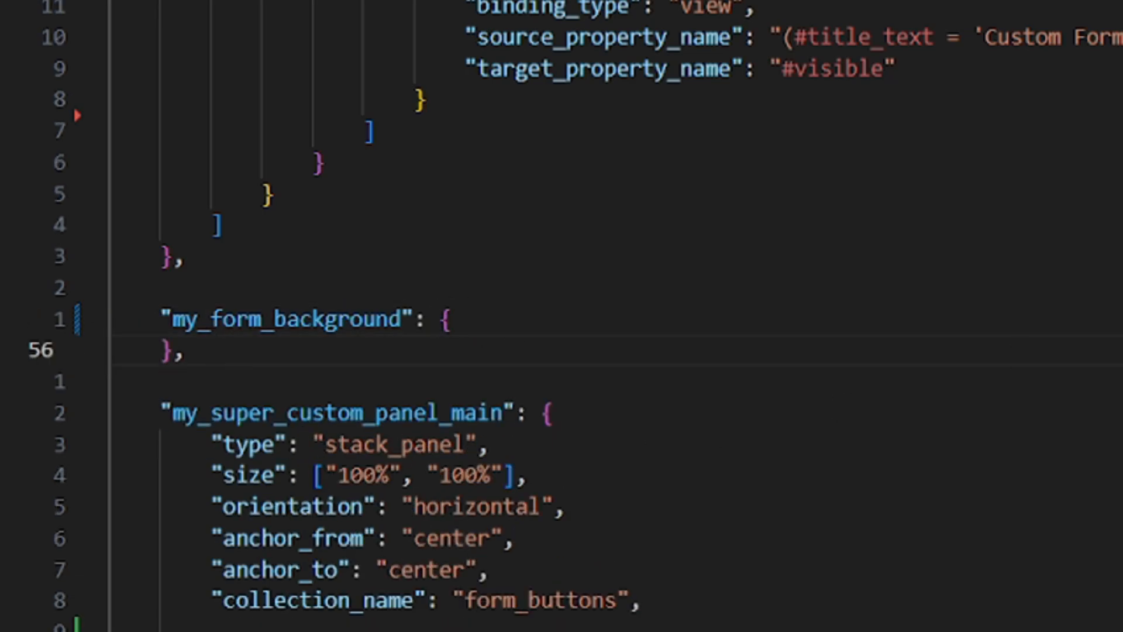
# - Write my_form_background as an image sized 100% + 5px with texture textures/ui/Black
pyautogui.write('"type": "image",')
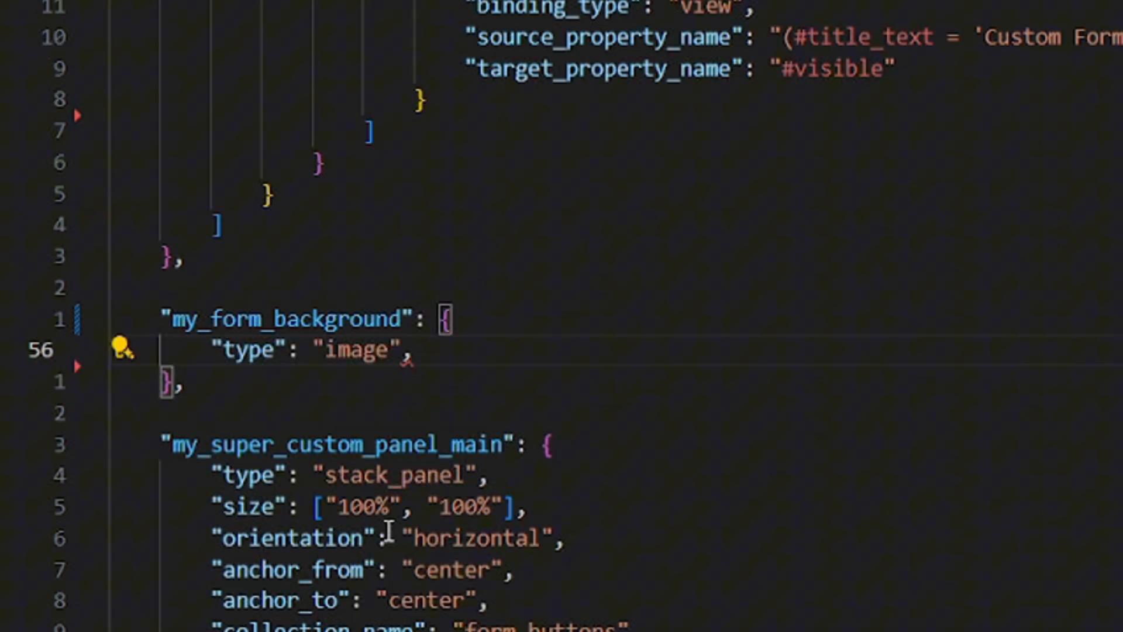
pyautogui.write('"size": ["100% + 5px", "100% + 5px"],')
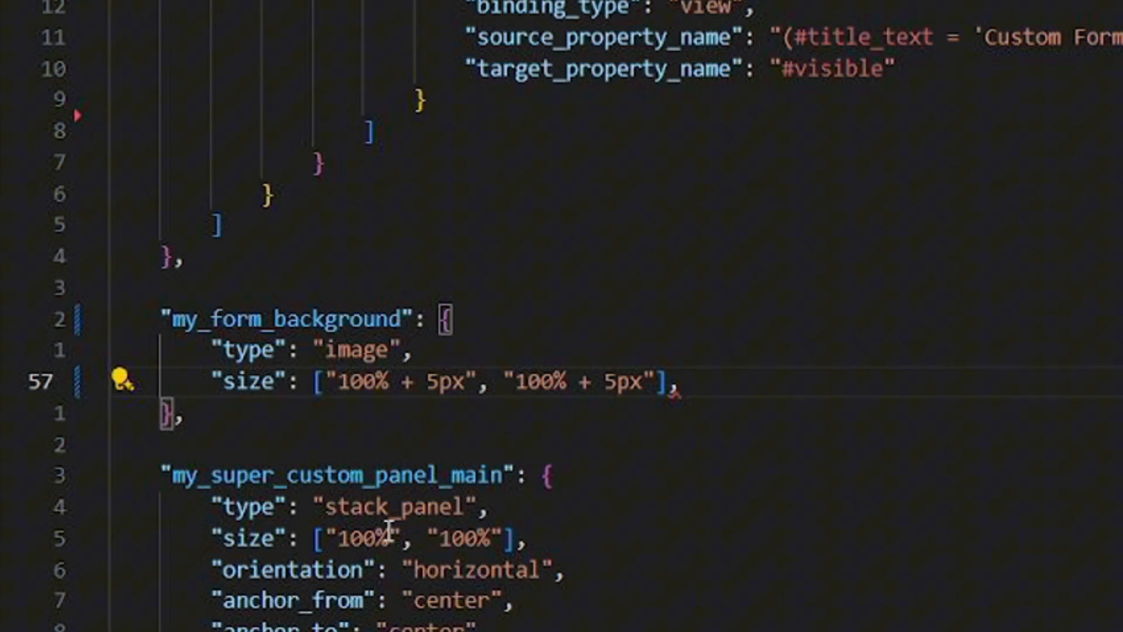
pyautogui.write('"texture": "textures/ui/Black"')
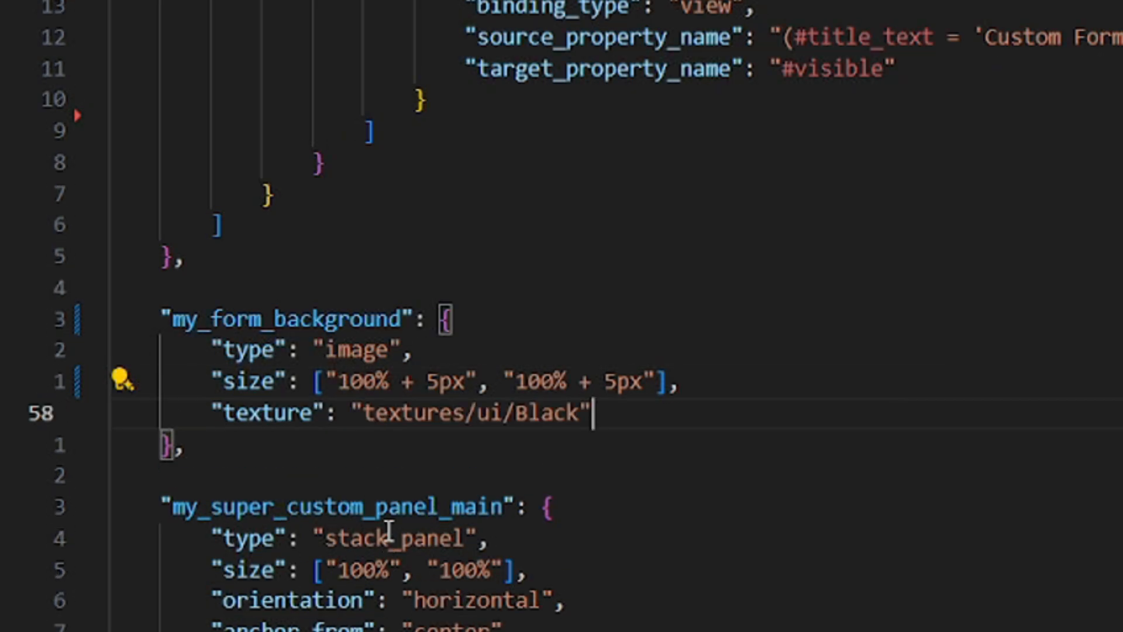
pyautogui.moveTo(859, 541)
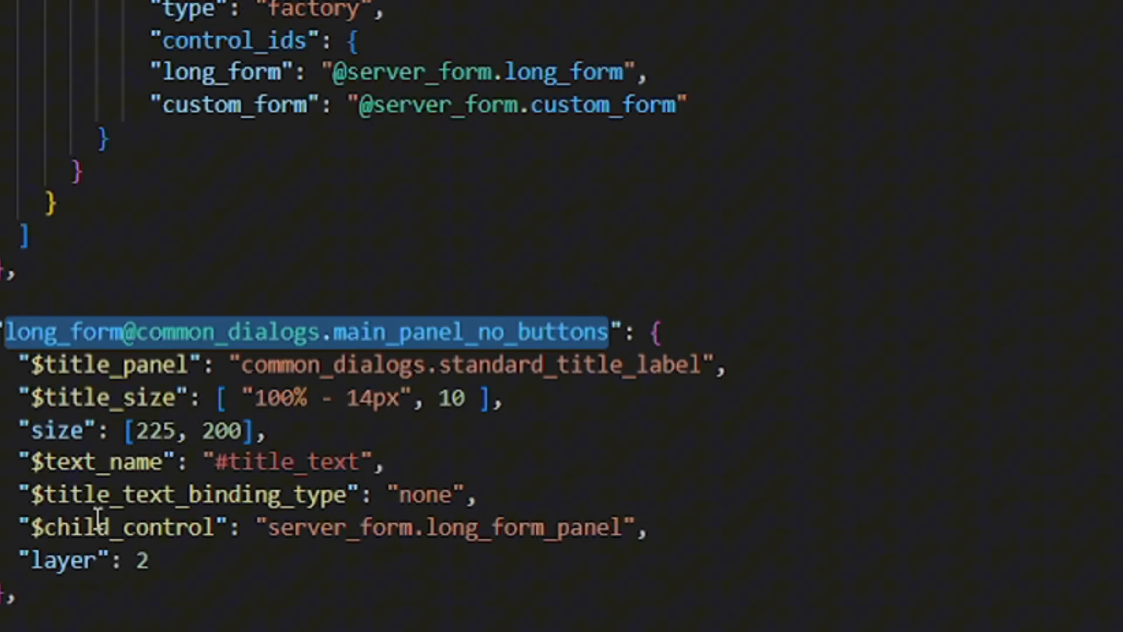
# - Turn cutsom_long_form into a panel holding indent_panel, my_form_background and button_panel controls
pyautogui.doubleClick(118, 528)
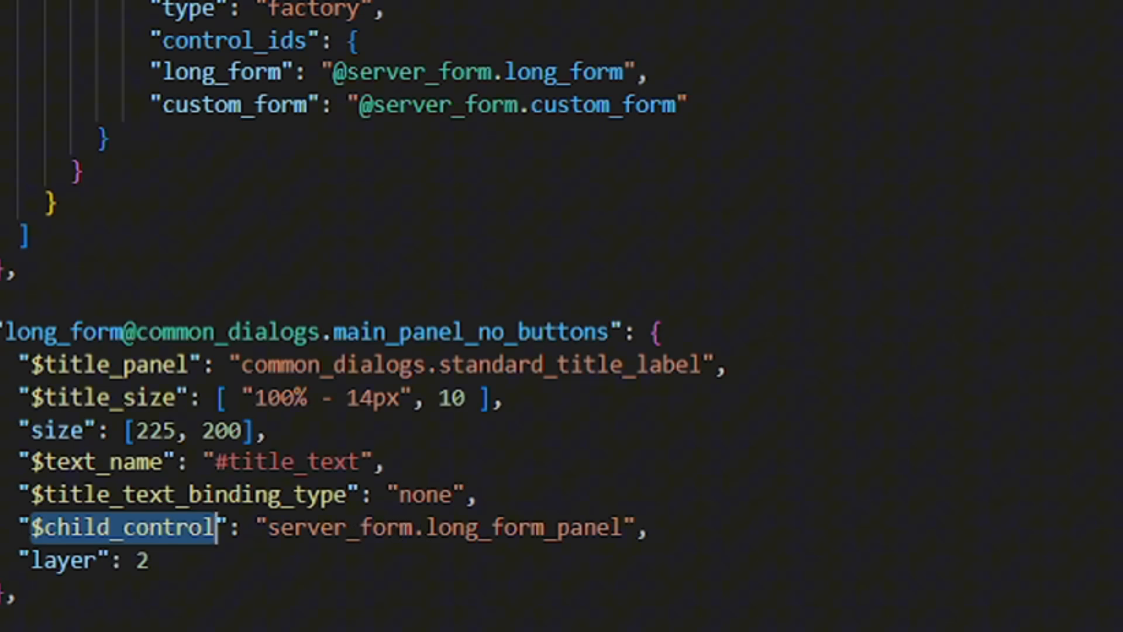
pyautogui.scroll(-3)
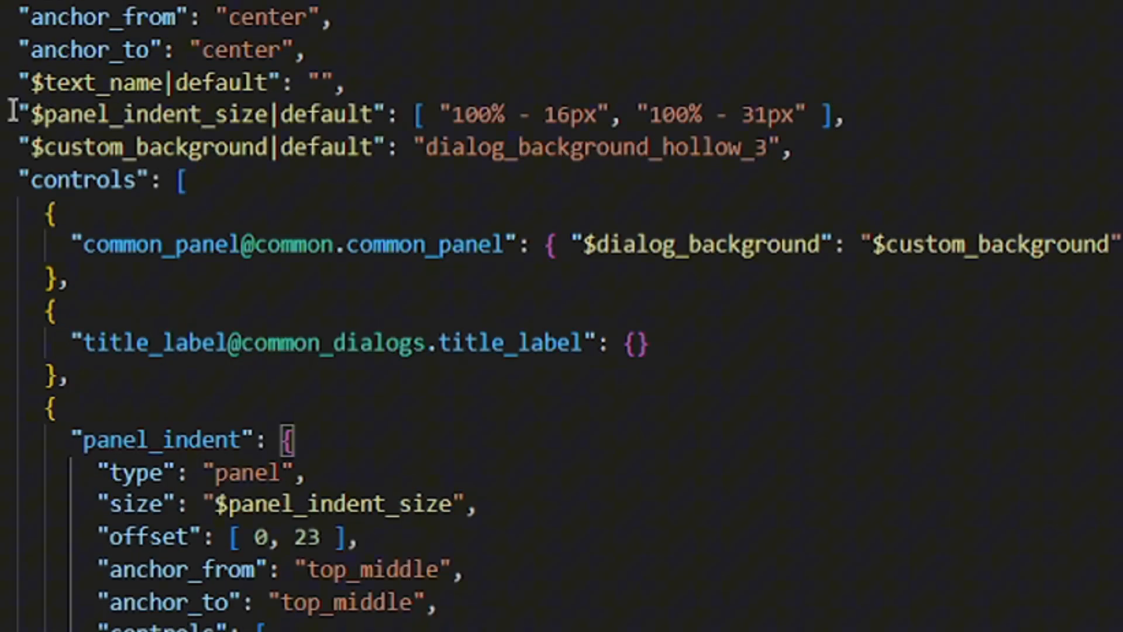
pyautogui.doubleClick(143, 113)
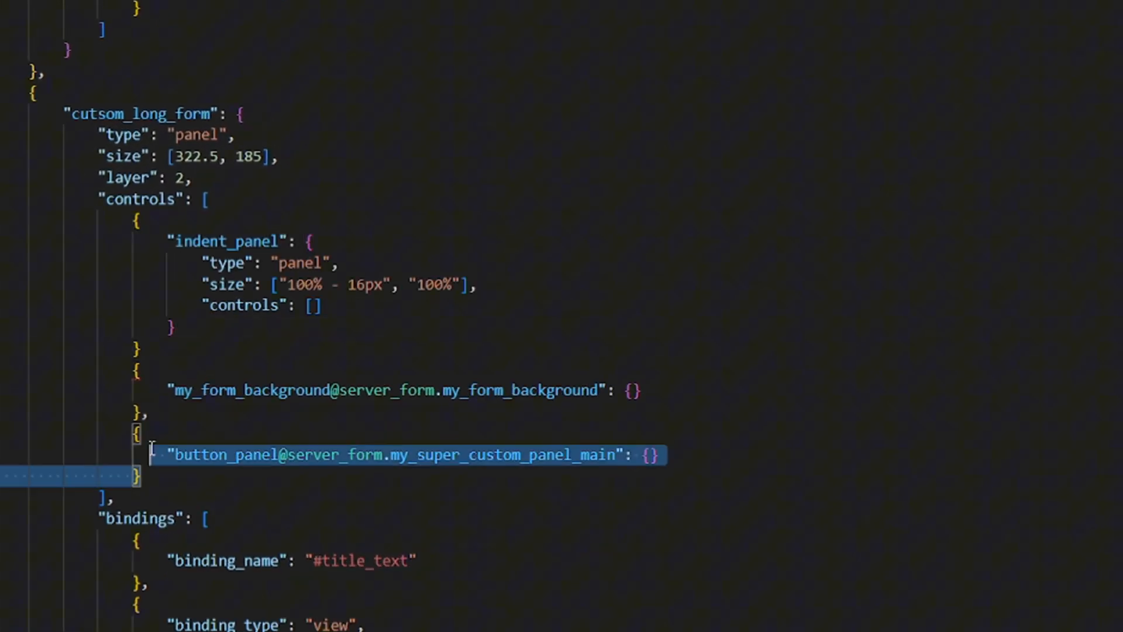
pyautogui.press('Delete')
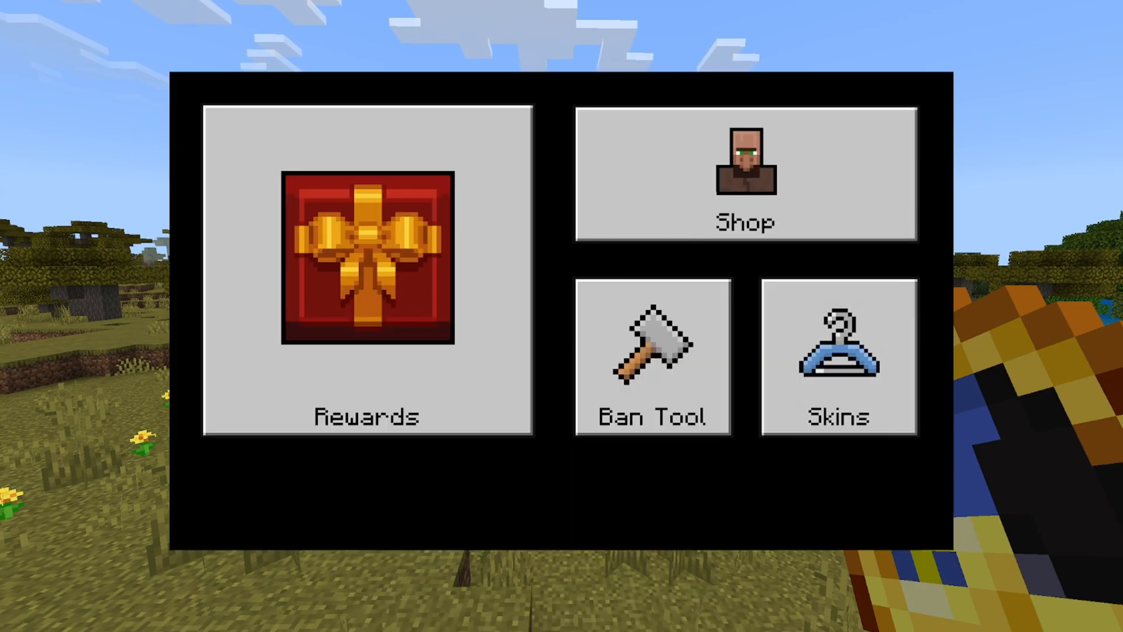
pyautogui.moveTo(935, 463)
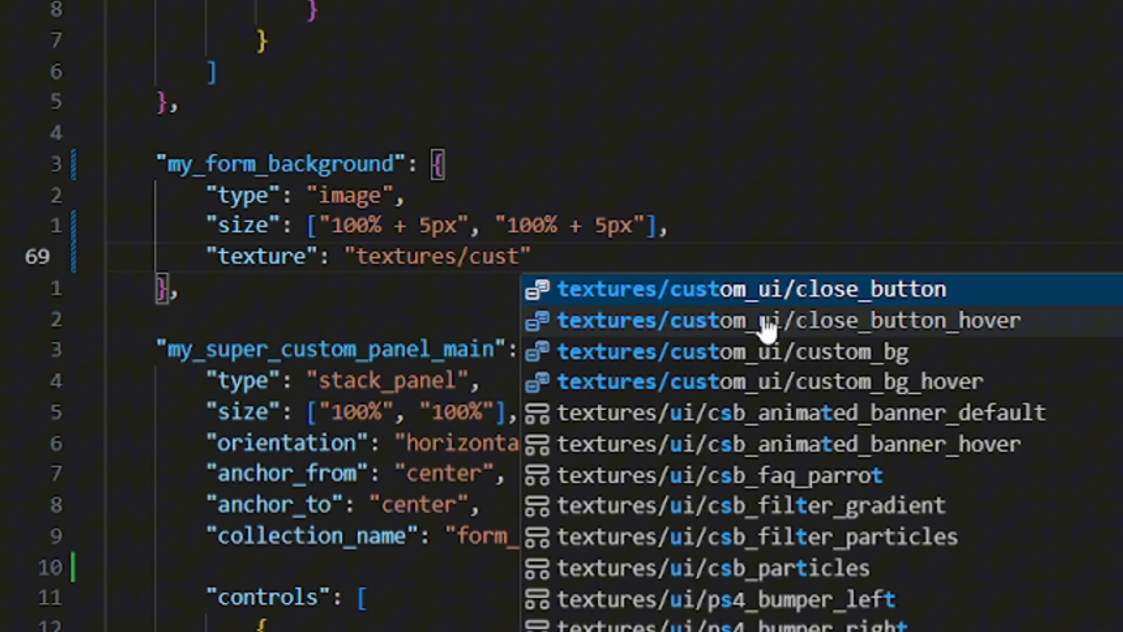
# - Navigate to RP > textures > custom_ui and select custom_bg.png
pyautogui.click(723, 352)
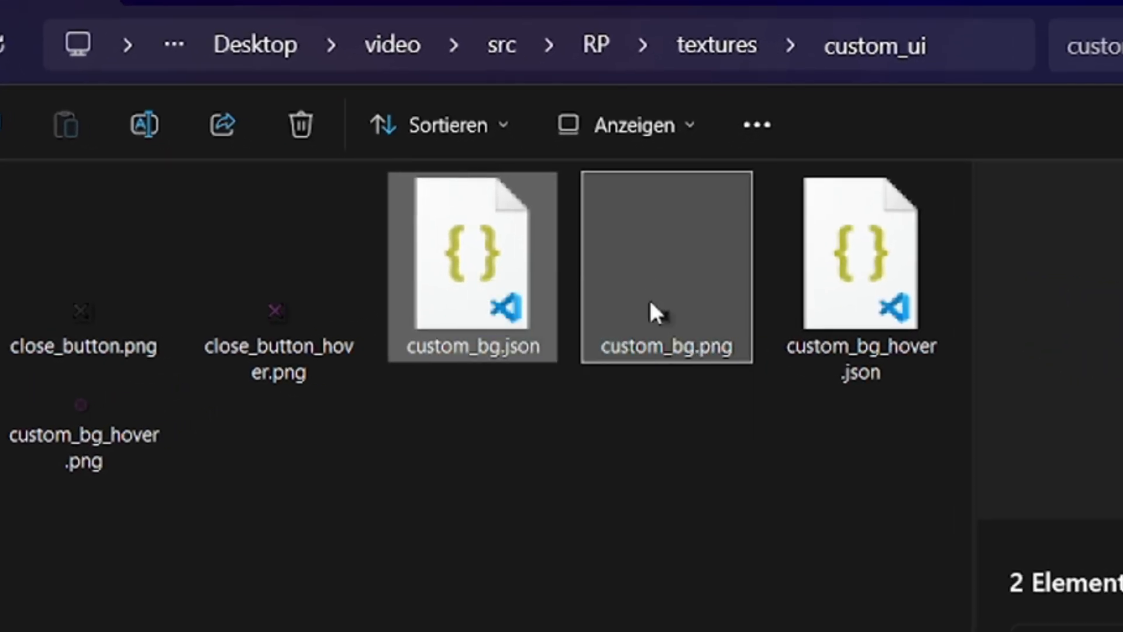
pyautogui.click(472, 269)
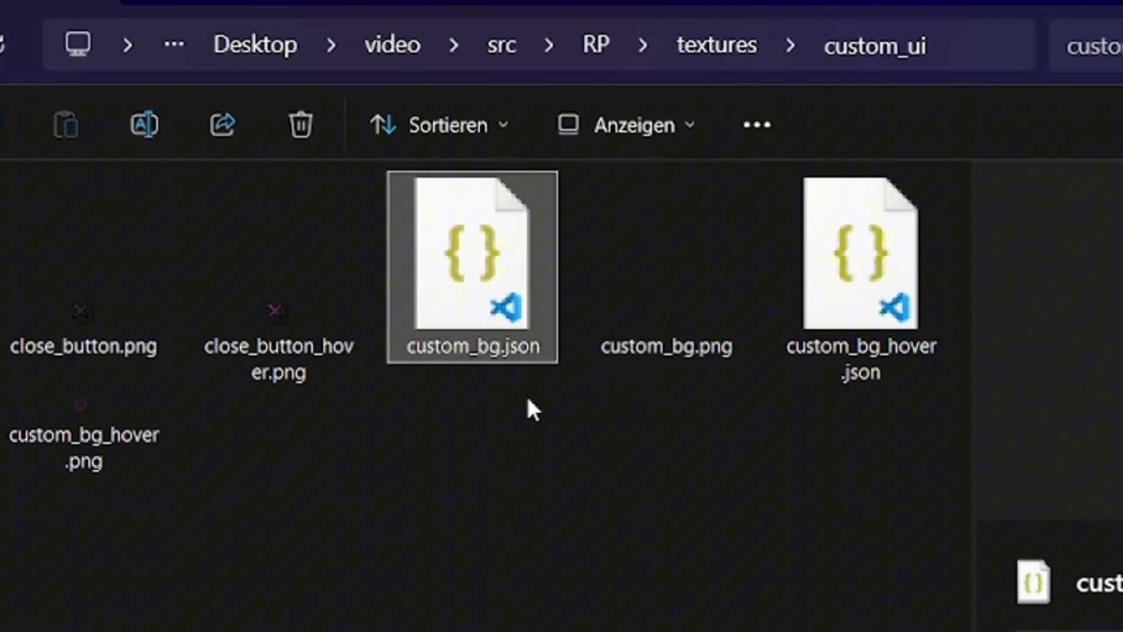
pyautogui.click(665, 265)
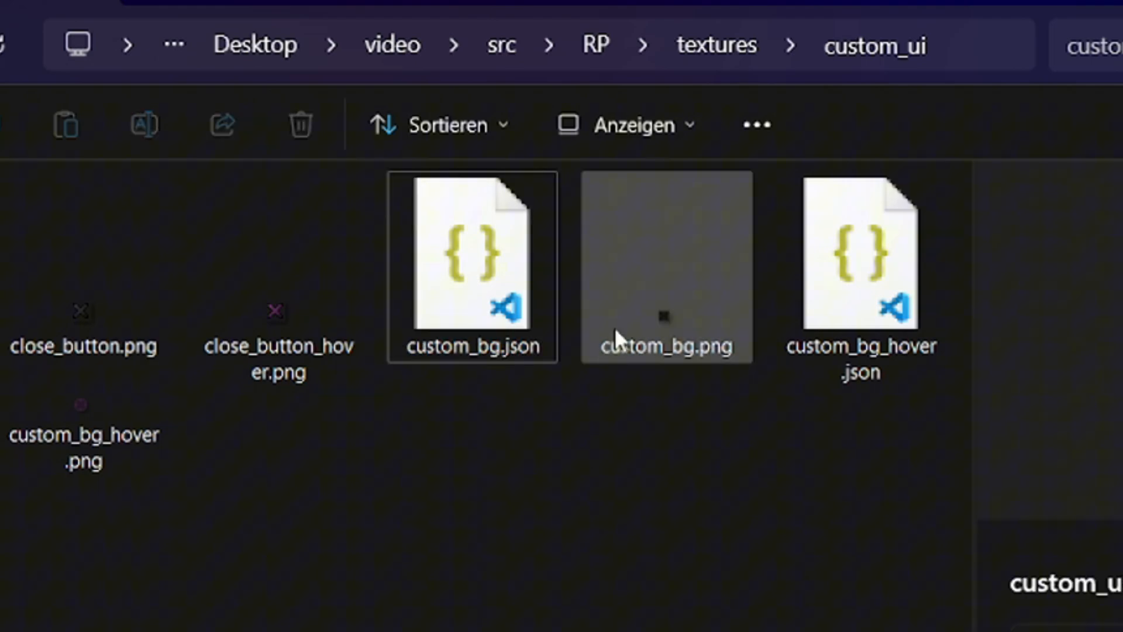
pyautogui.click(142, 124)
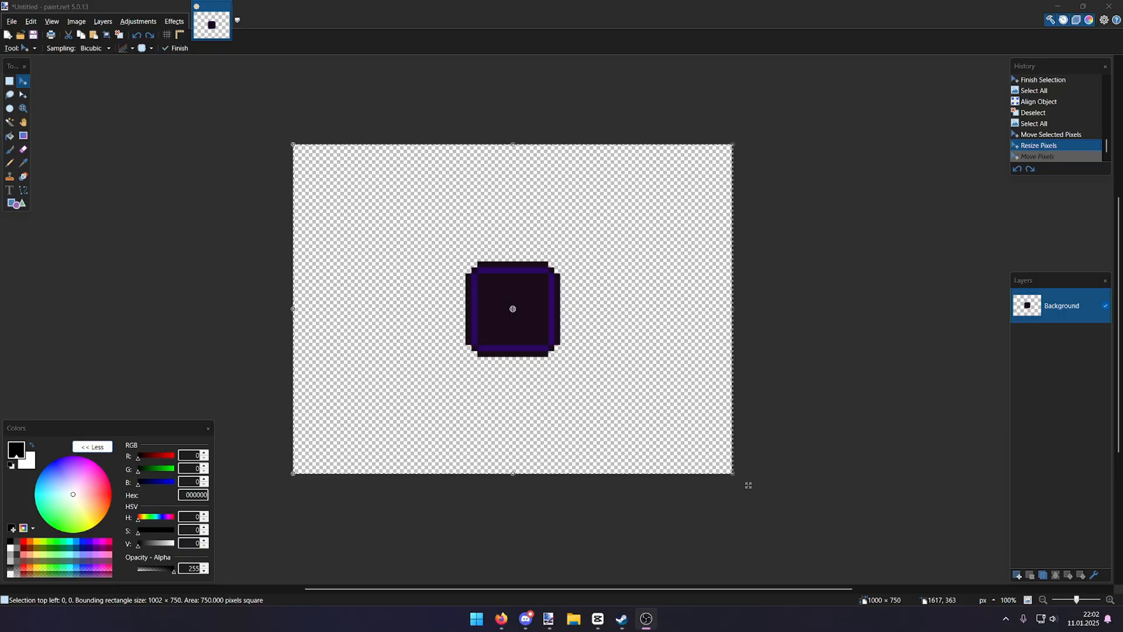
# - Mark slice regions on the dark square and pull a sliced piece away to show nine-slicing
pyautogui.moveTo(561, 308); pyautogui.dragTo(614, 308)
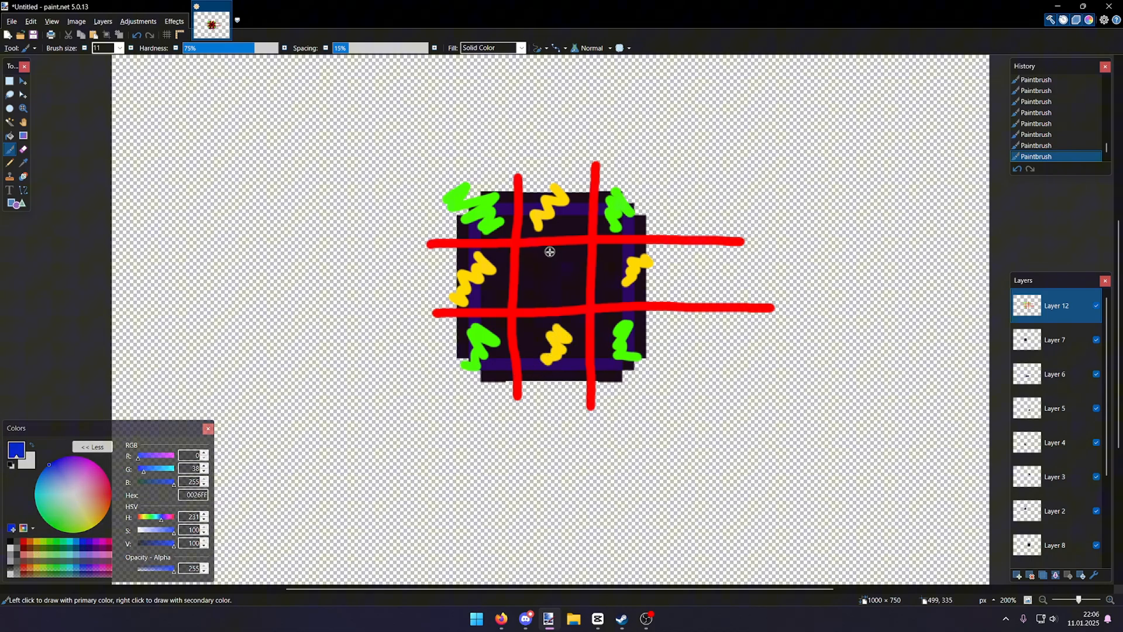
pyautogui.moveTo(537, 258); pyautogui.dragTo(566, 294)
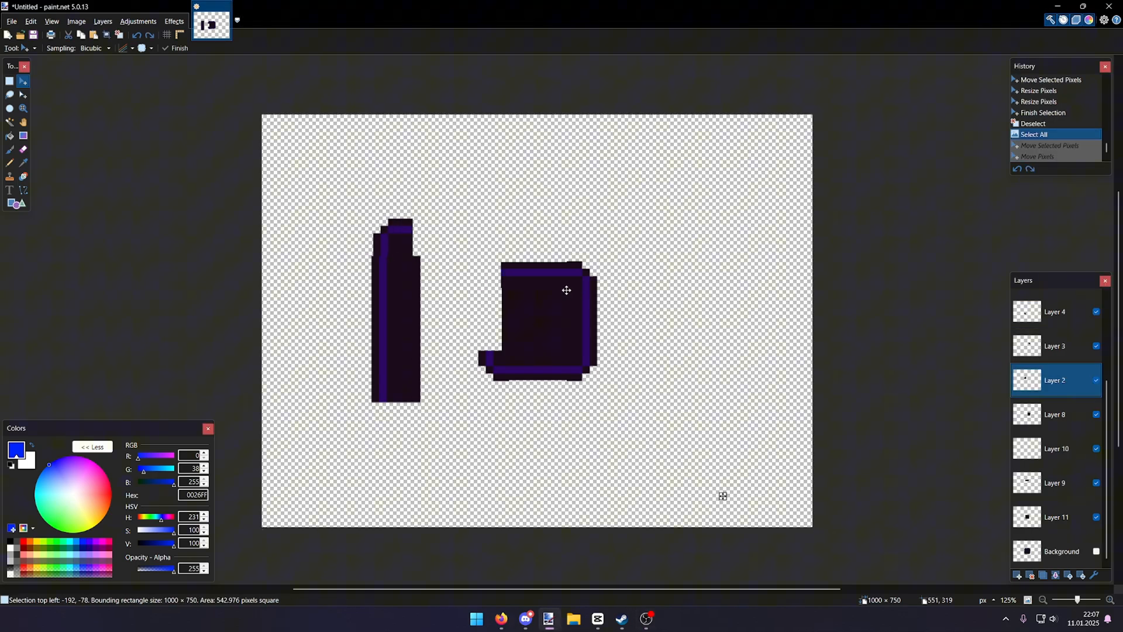
pyautogui.moveTo(566, 290); pyautogui.dragTo(458, 236)
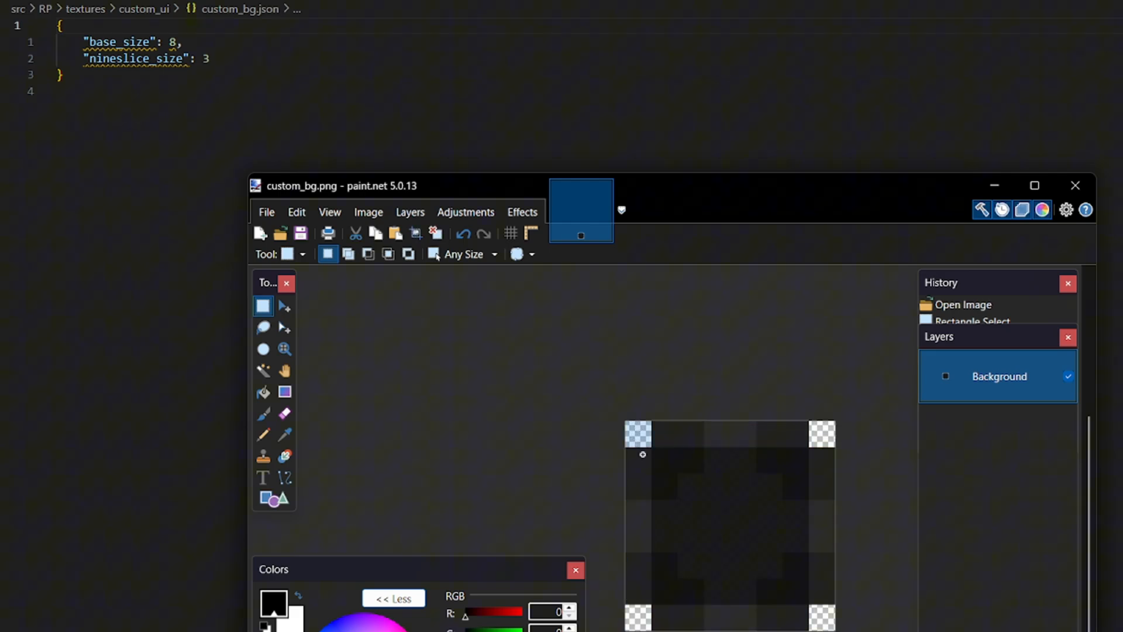
# - Add "alpha": 0.8 to my_form_background after its texture property
pyautogui.moveTo(637, 429); pyautogui.dragTo(703, 499)
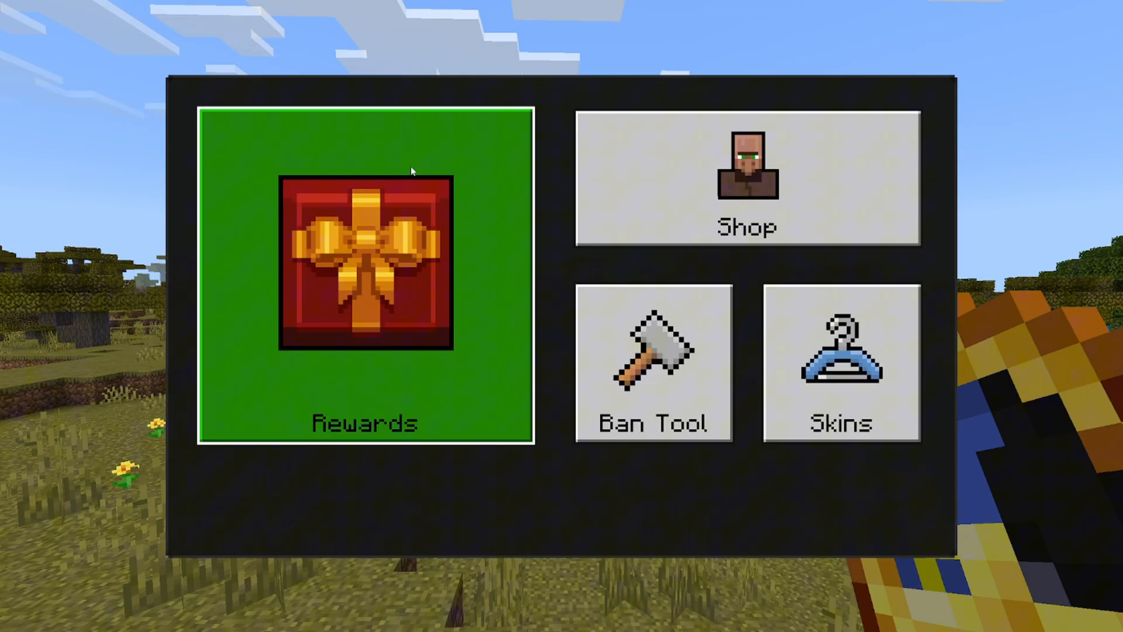
pyautogui.moveTo(151, 547)
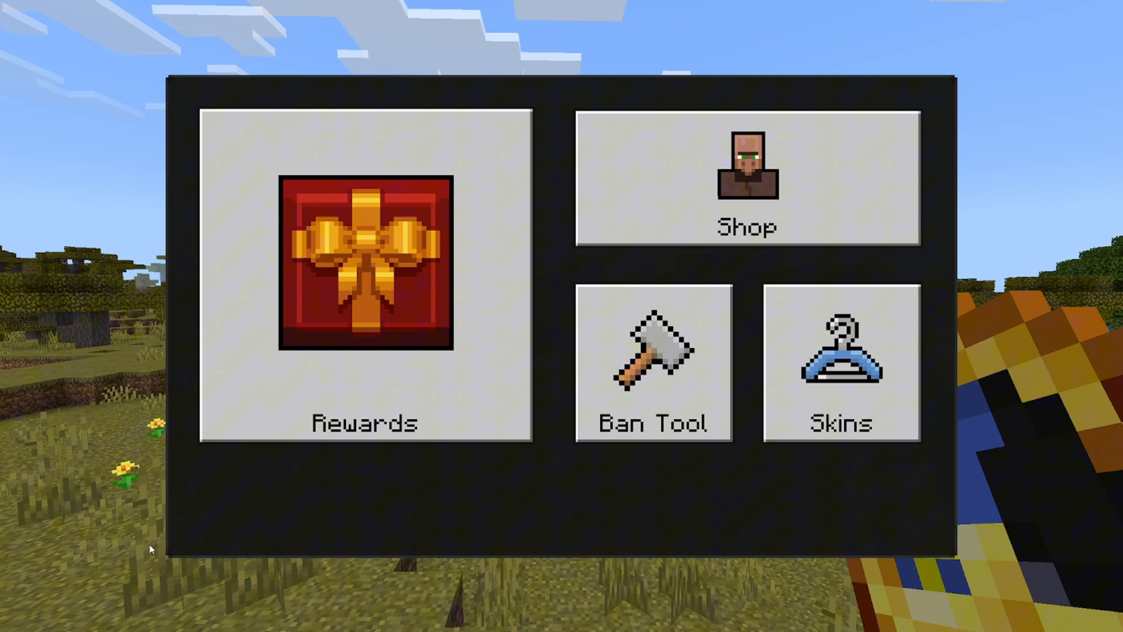
pyautogui.moveTo(865, 562)
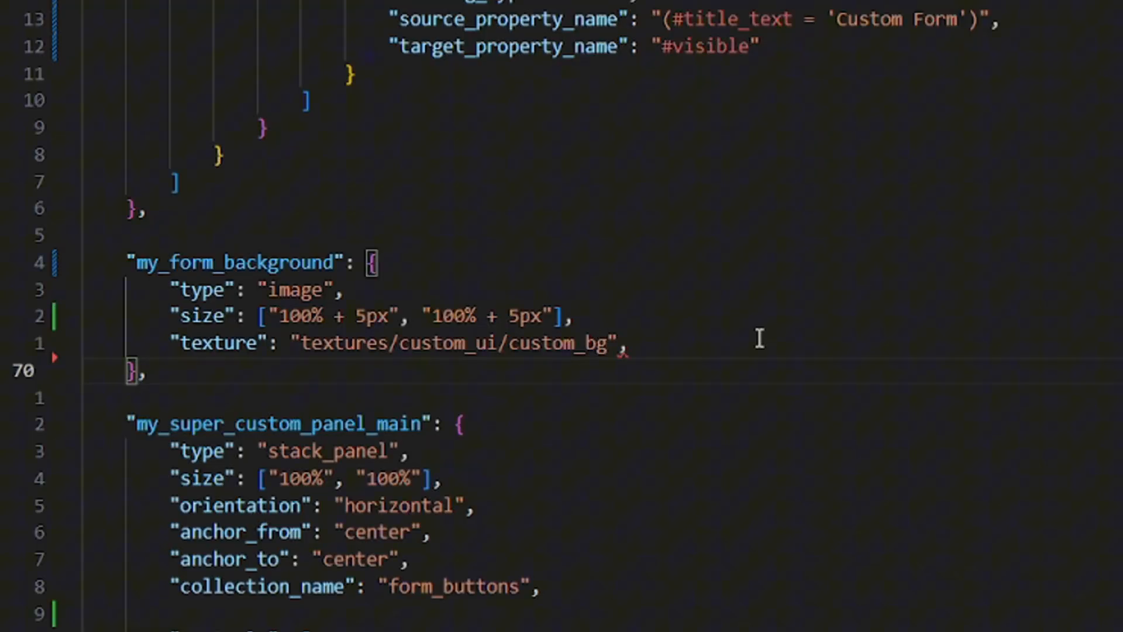
pyautogui.write('"alpha": 0.8')
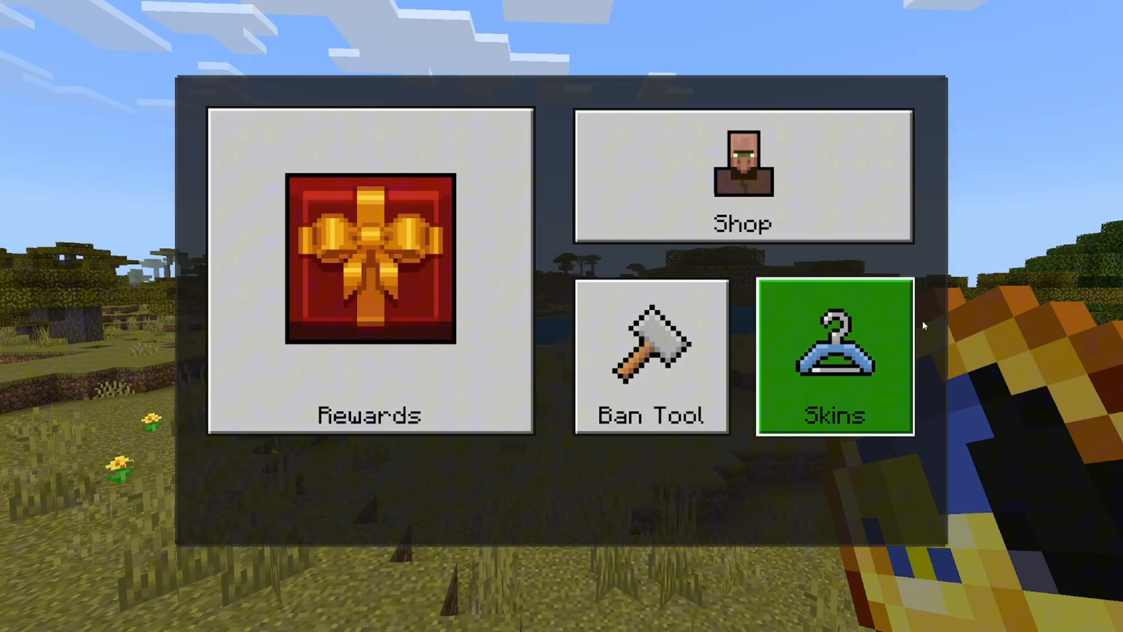
pyautogui.moveTo(949, 309)
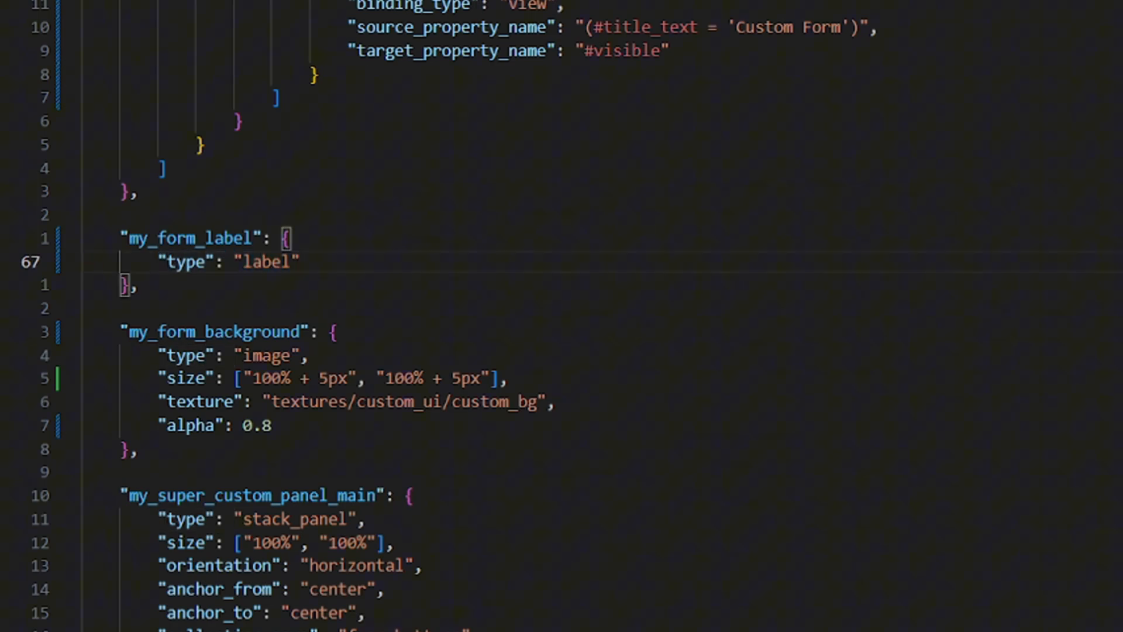
pyautogui.moveTo(565, 330)
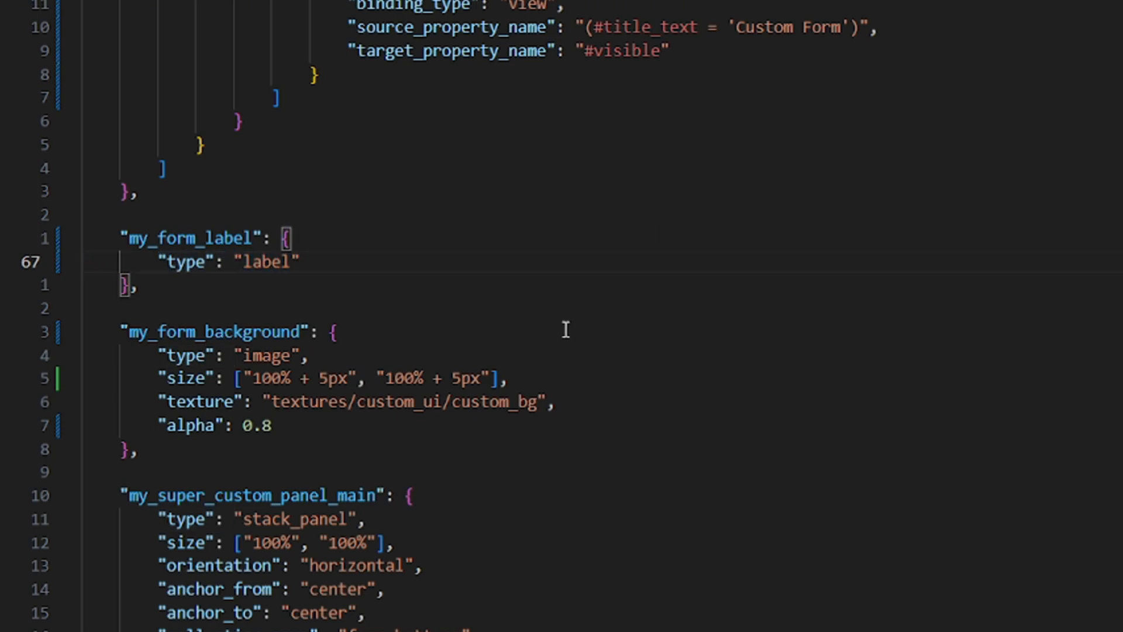
# - Give my_form_label MinecraftTen large font, top_left anchor, and text bound to #title_text
pyautogui.write('"font_type": "MinecraftTen",')
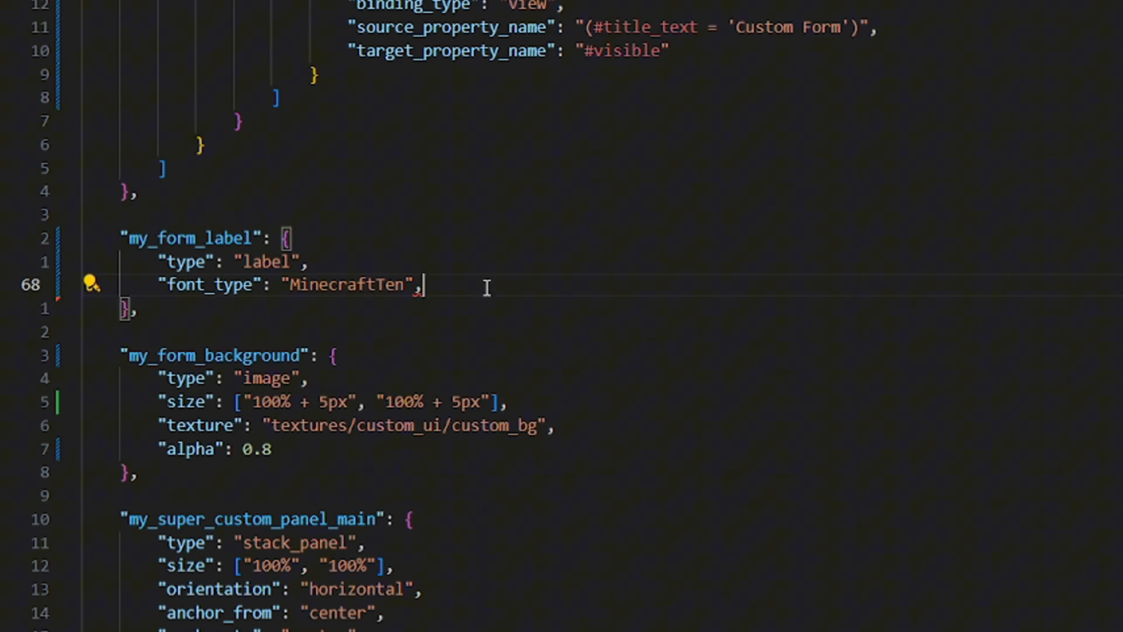
pyautogui.write('"font_size": "large",')
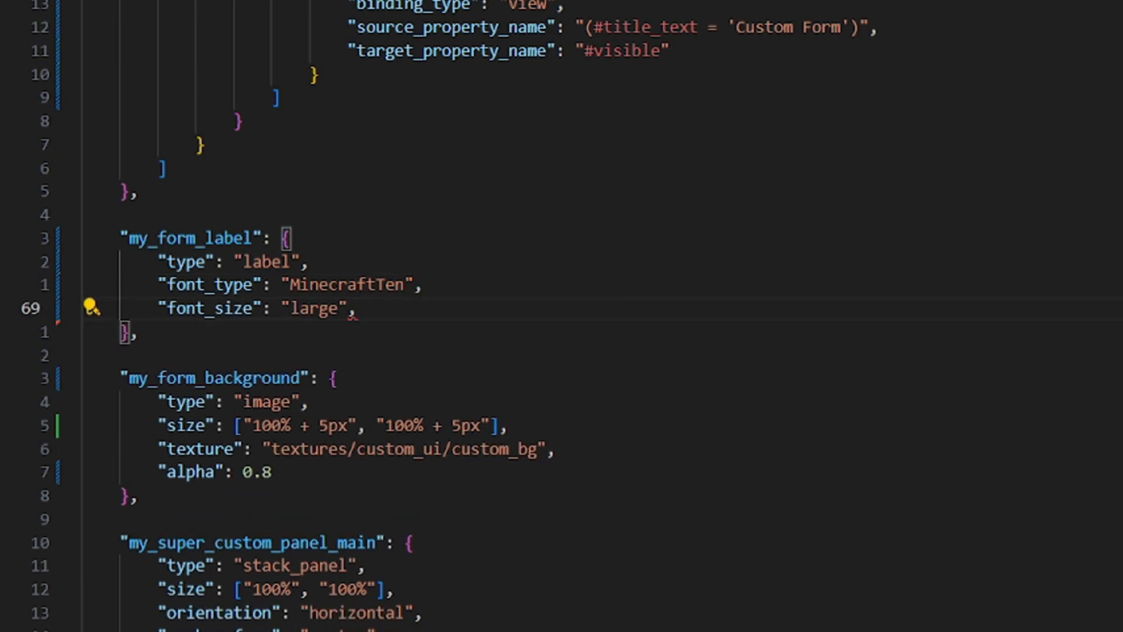
pyautogui.write('"anchor_from": "top_left",')
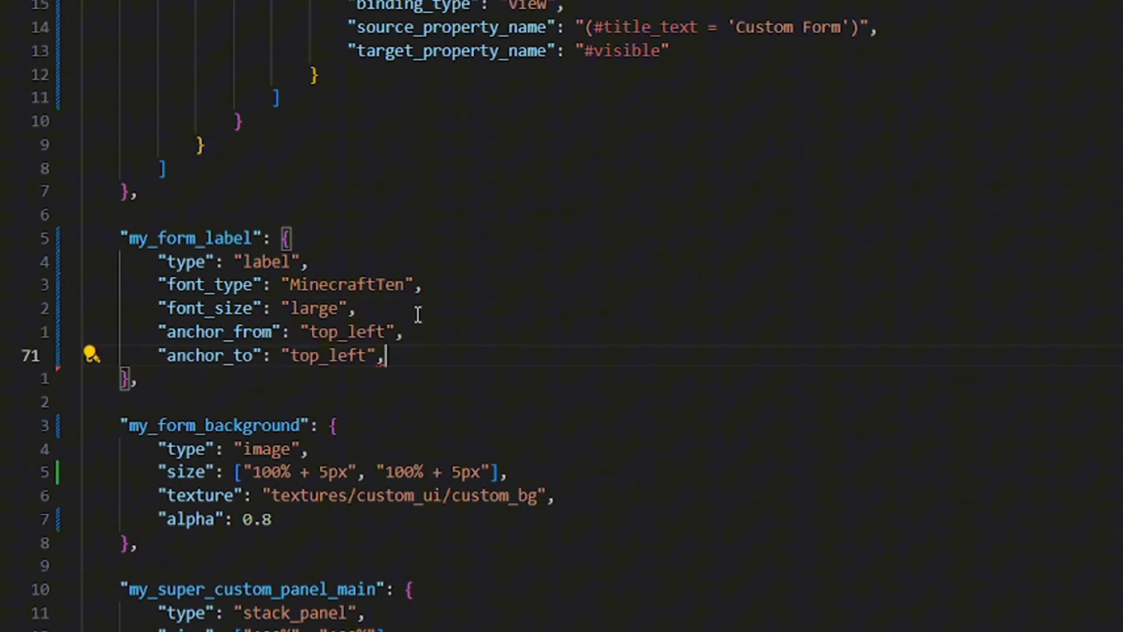
pyautogui.write('"text": "",')
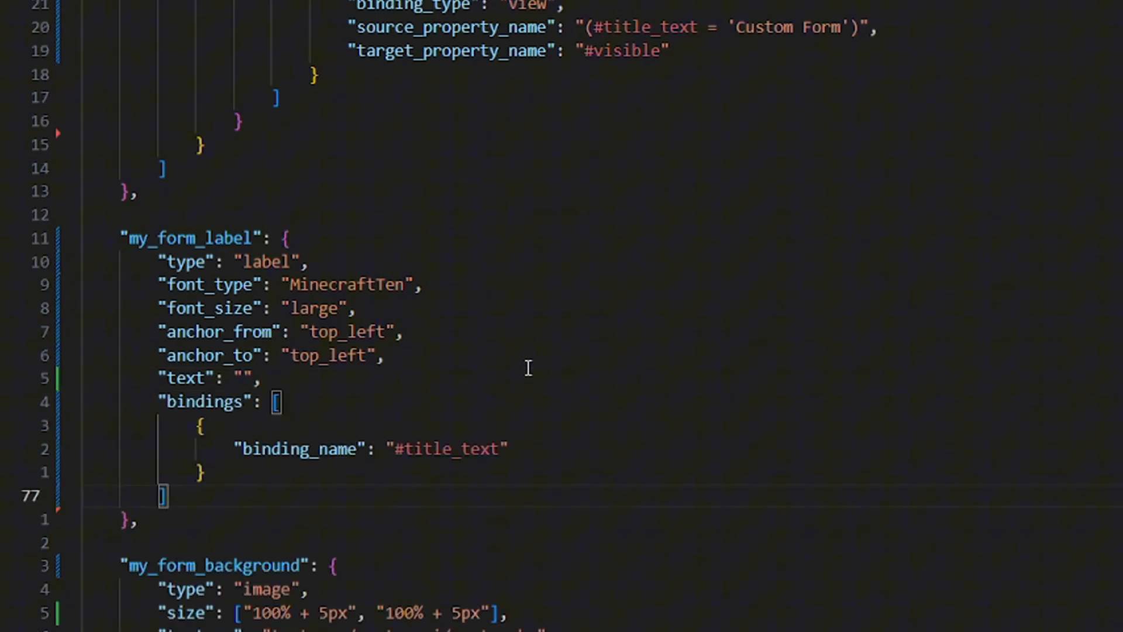
pyautogui.doubleClick(445, 449)
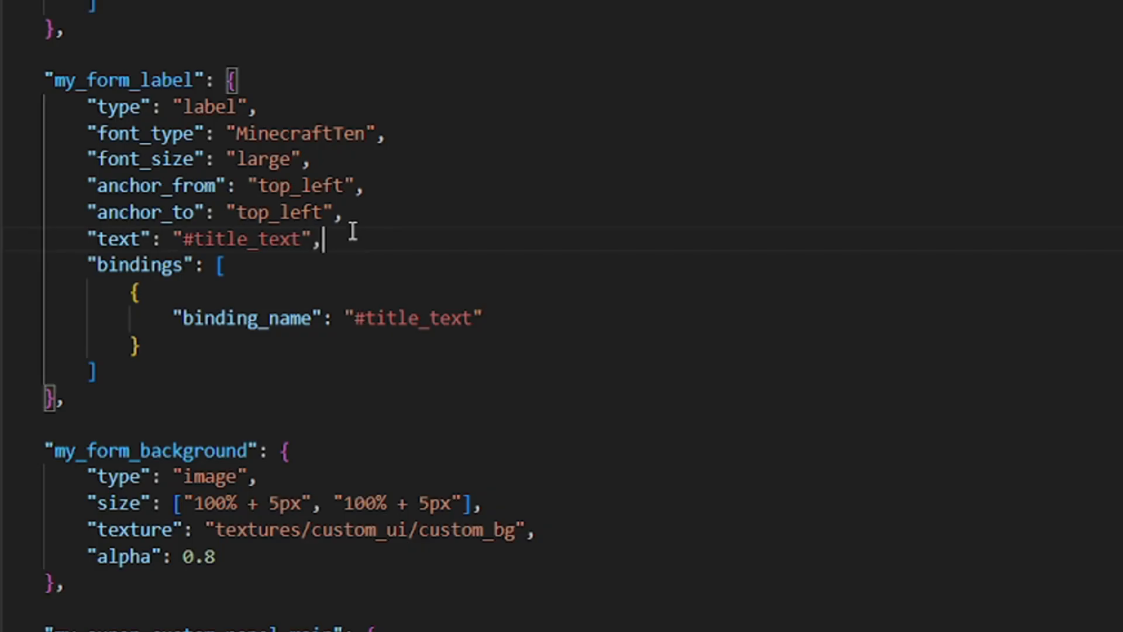
# - Place the form label on layer 8
pyautogui.write('"layer": 0,')
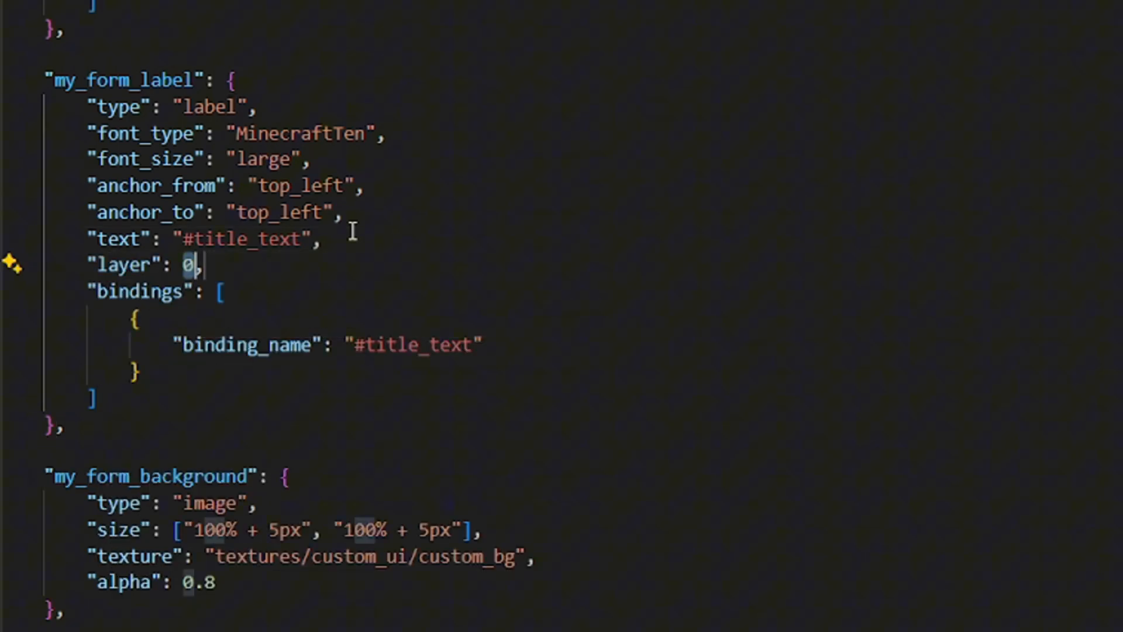
pyautogui.write('8')
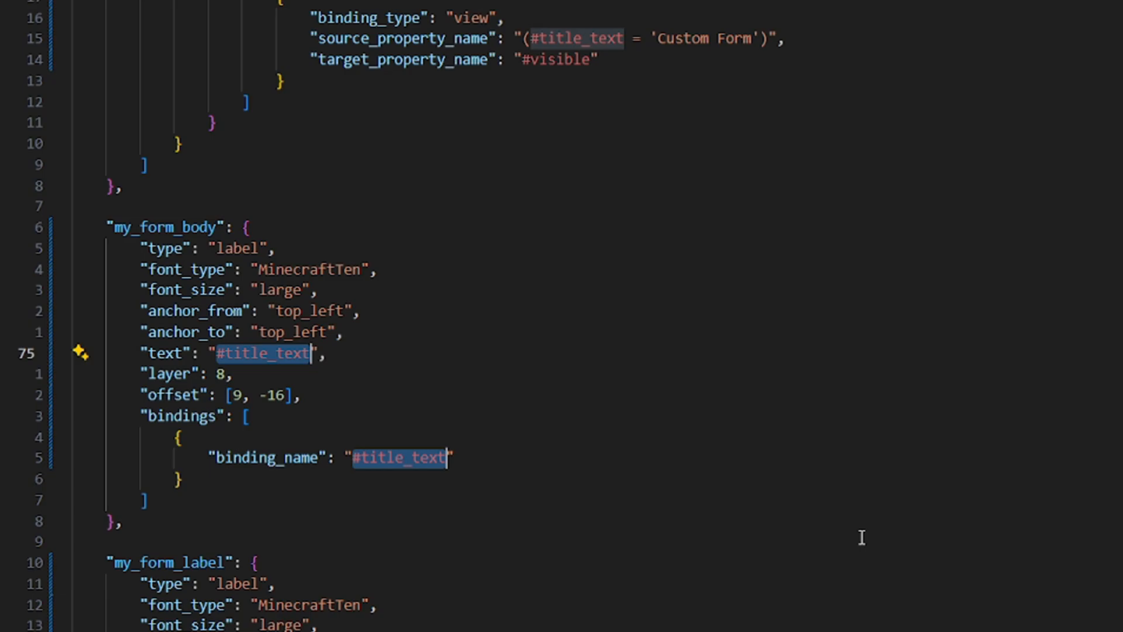
# - Duplicate the label as my_form_body bound to #form_text, a 100% by 28 panel on layer 8
pyautogui.write('f')
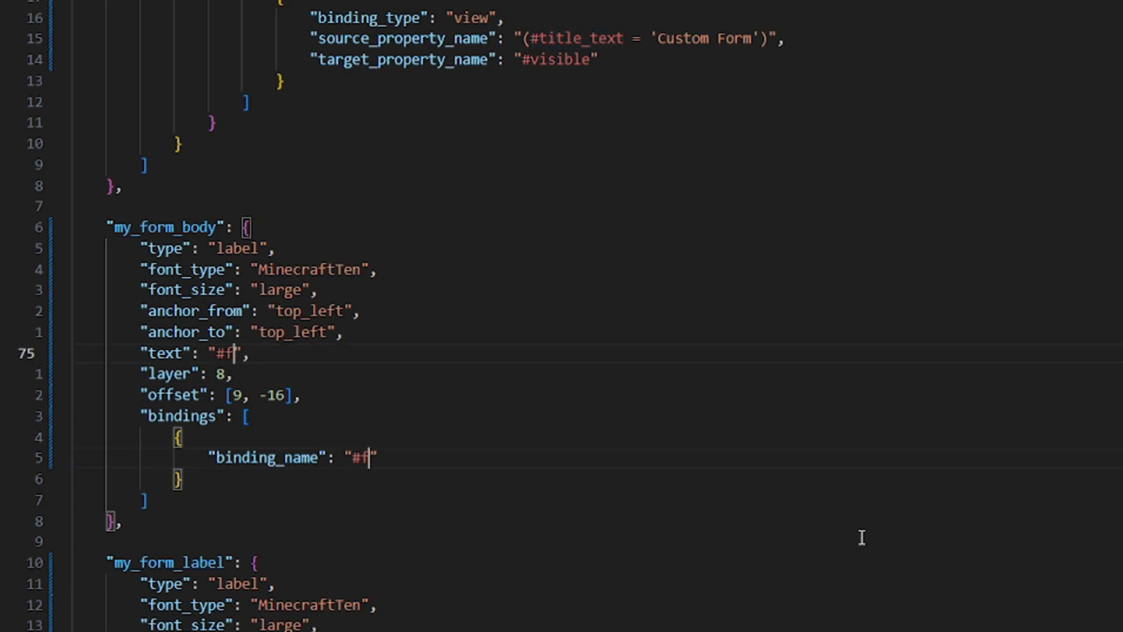
pyautogui.write('orm_text')
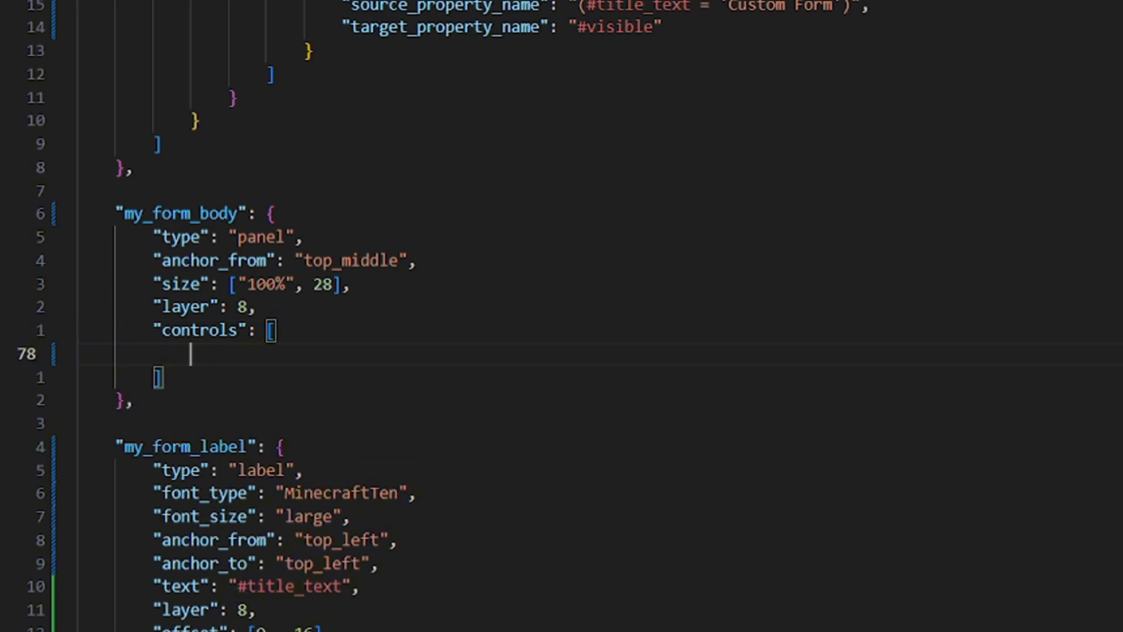
pyautogui.moveTo(509, 584)
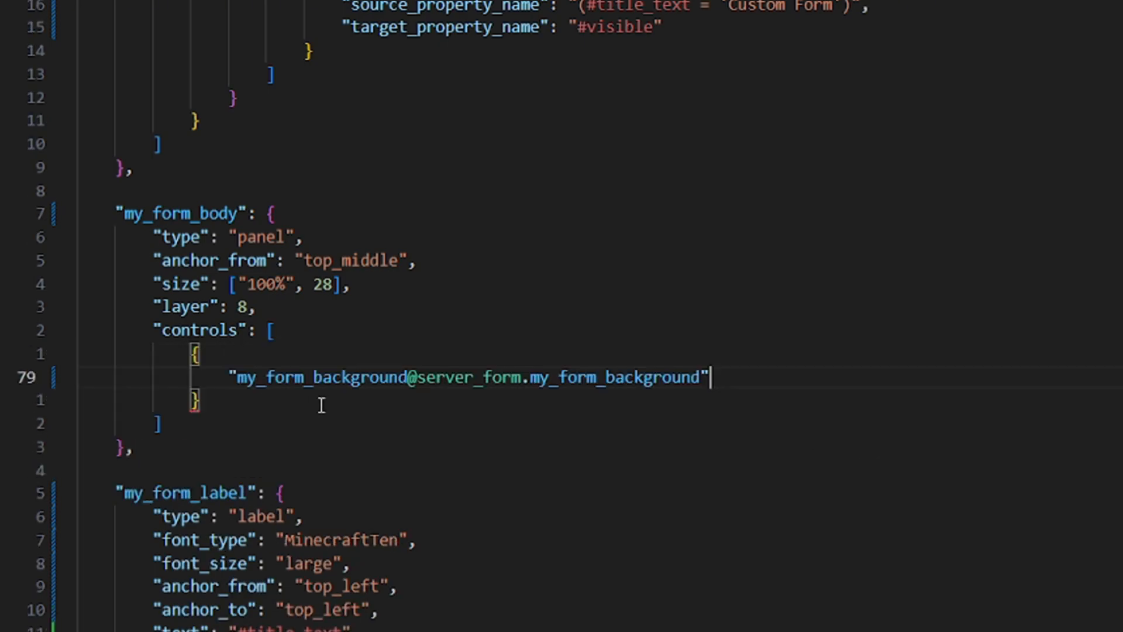
# - Add a form_body_text label bound to #form_text inside my_form_body's controls
pyautogui.write(': {}')
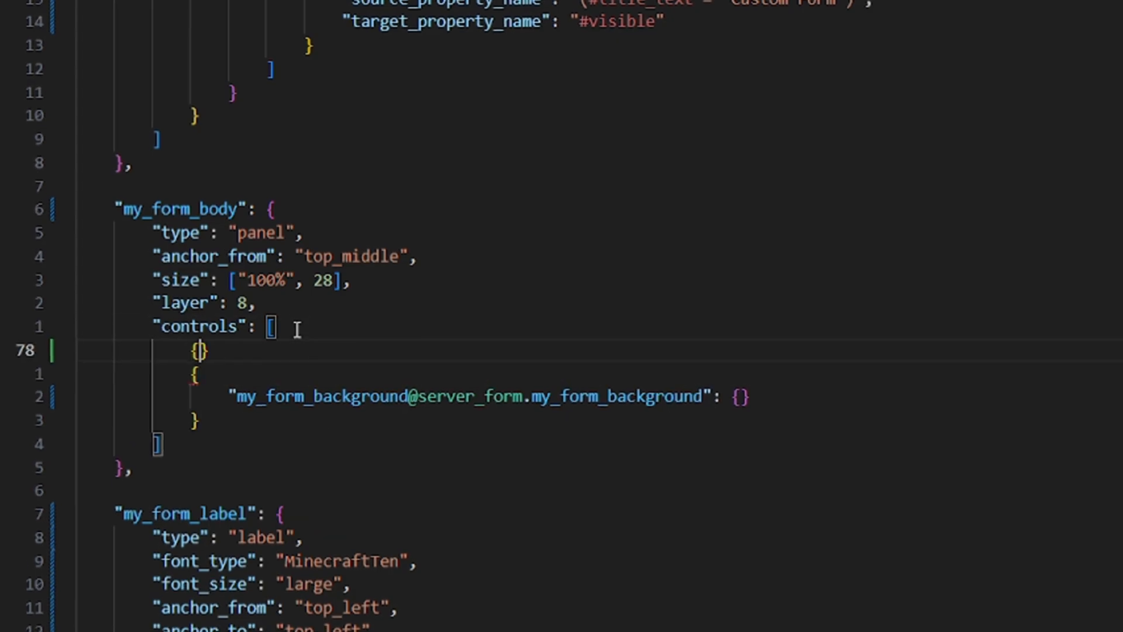
pyautogui.write('"form_body_text": {')
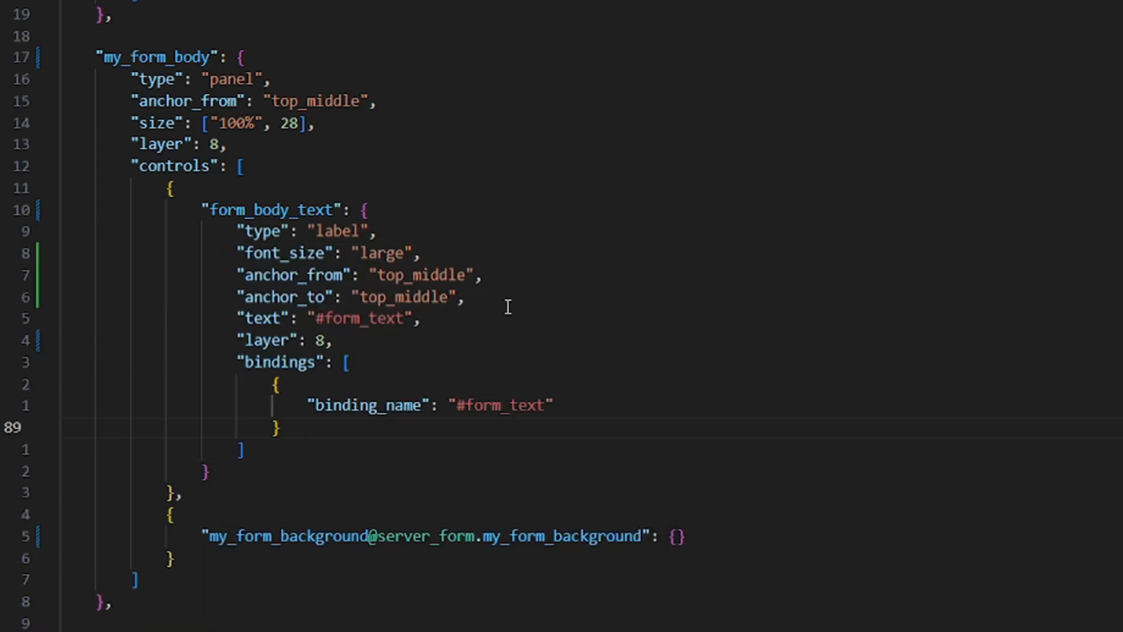
pyautogui.moveTo(483, 284)
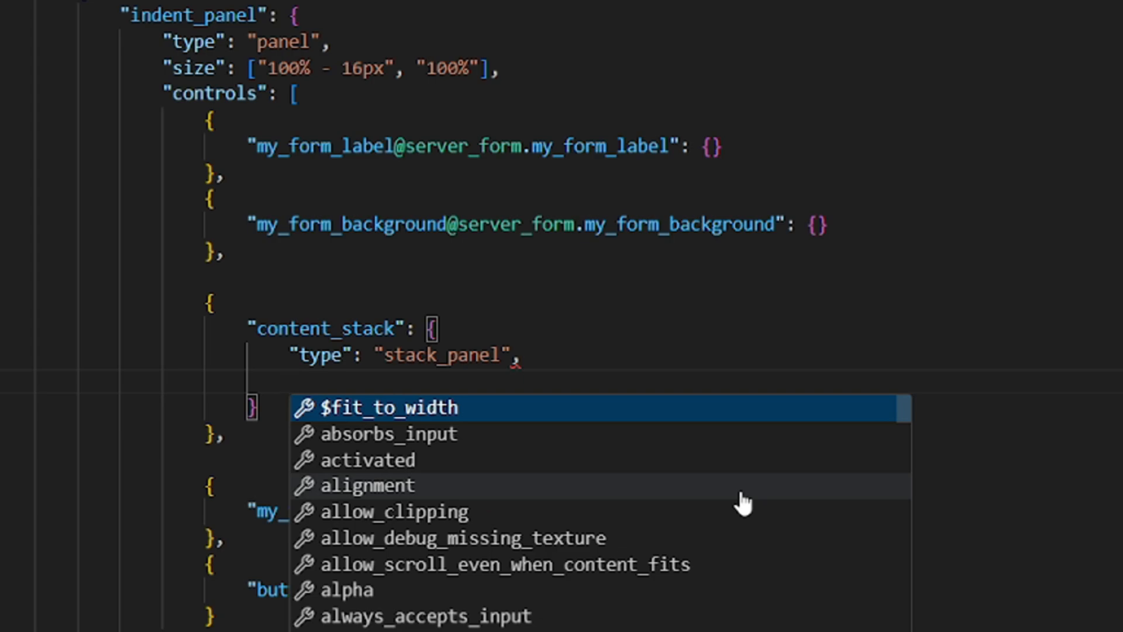
# - Write content_stack with size 100% by 100%, vertical orientation and an empty controls array
pyautogui.write('"size": ["100%", "100%"]')
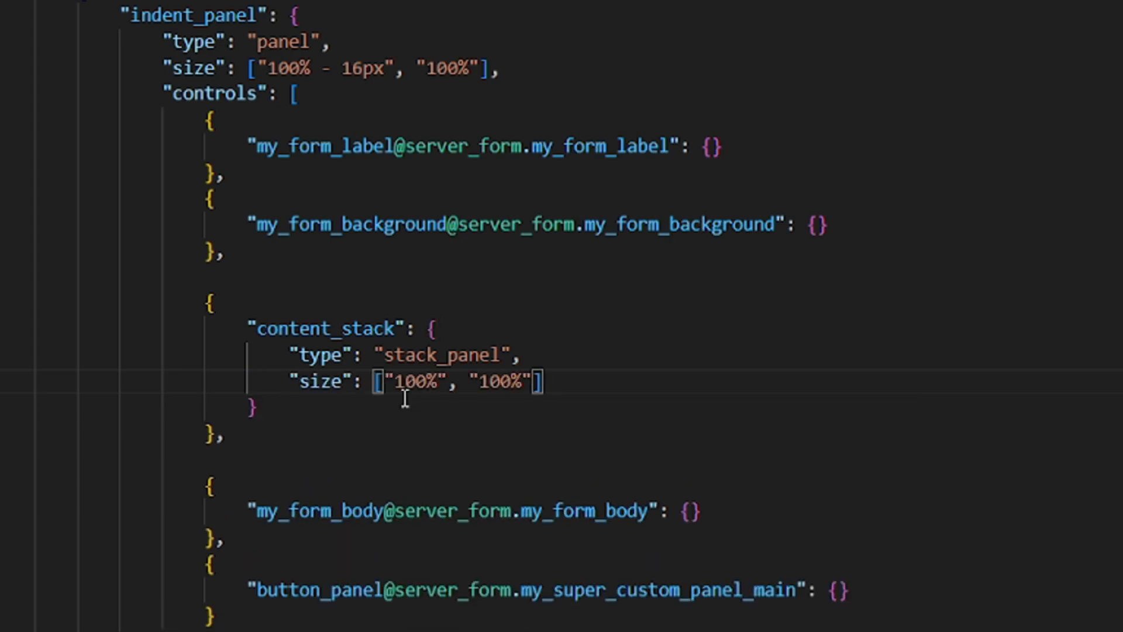
pyautogui.write('"orientation": "vertical",')
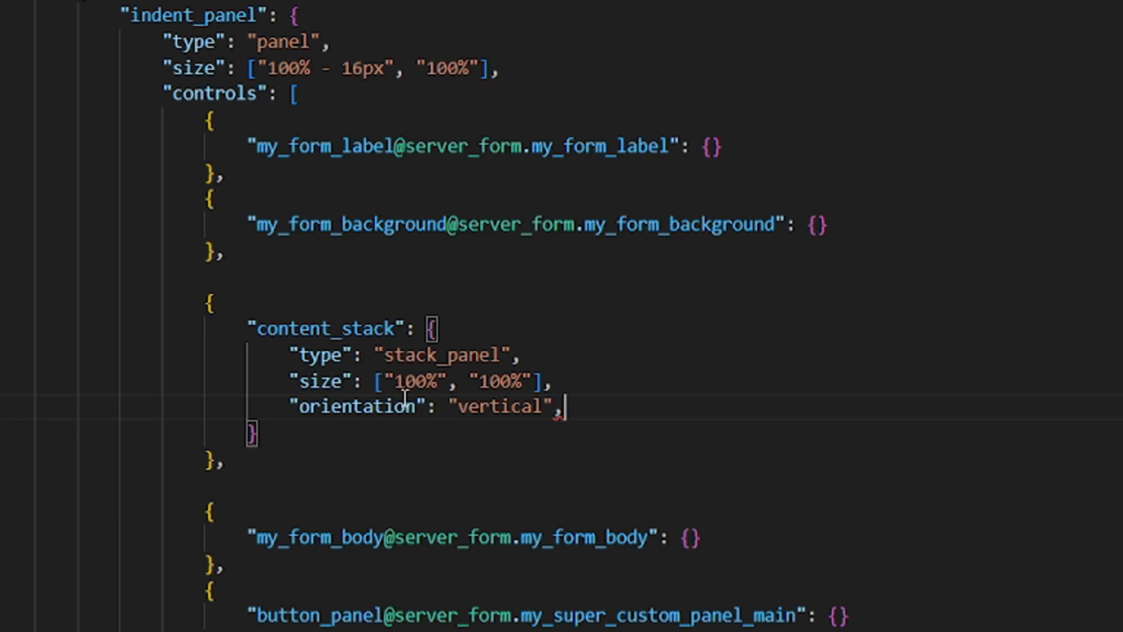
pyautogui.write('"controls"')
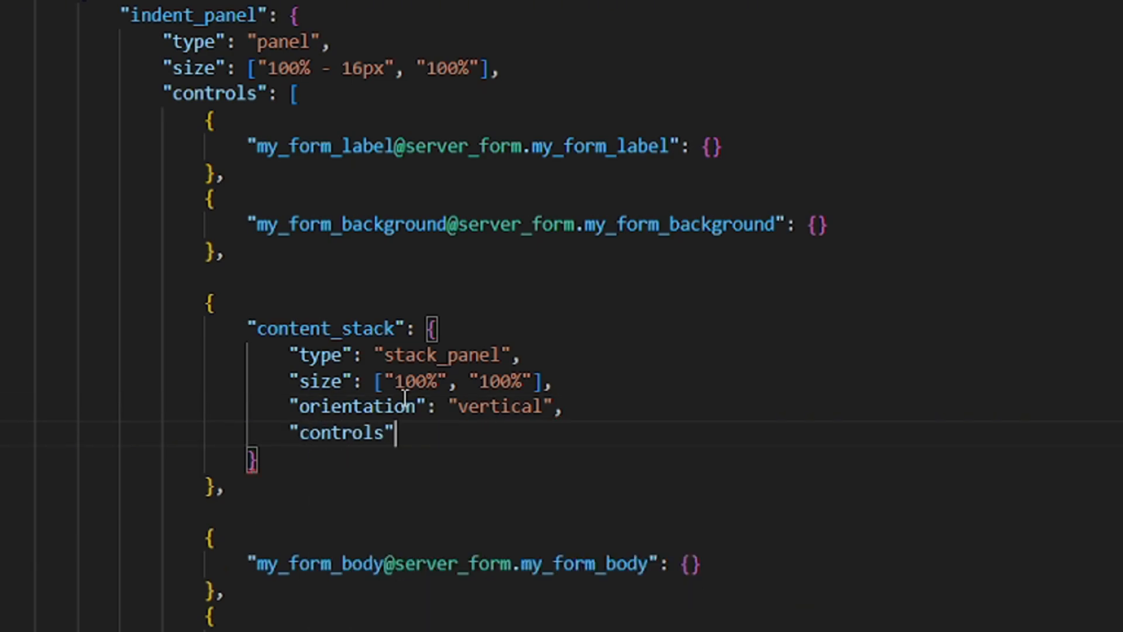
pyautogui.write(':[]')
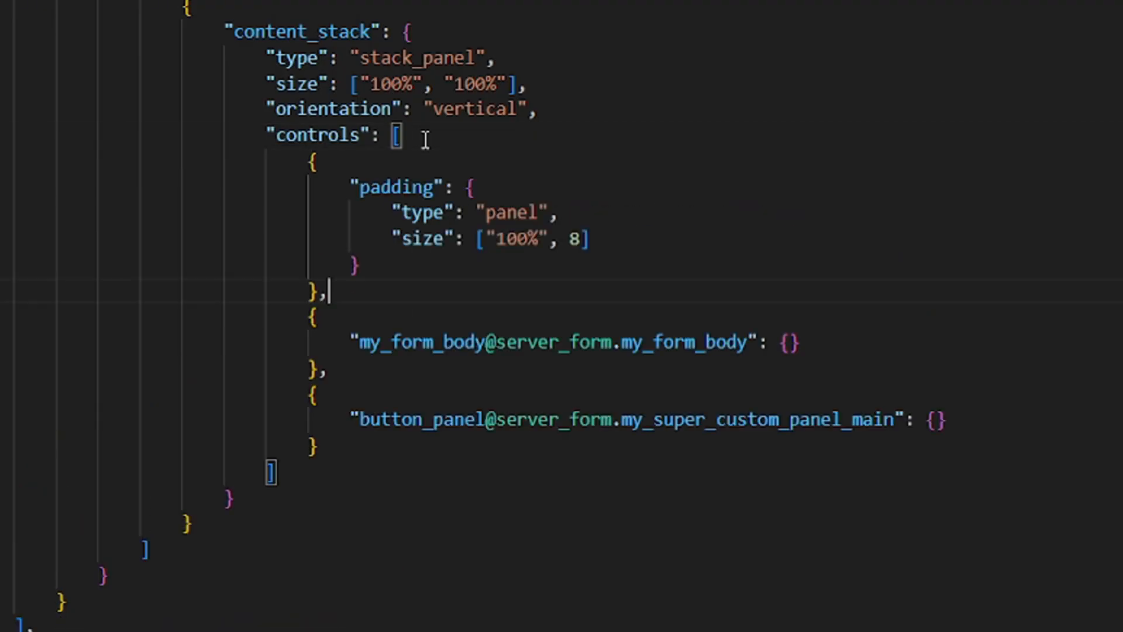
pyautogui.moveTo(655, 250)
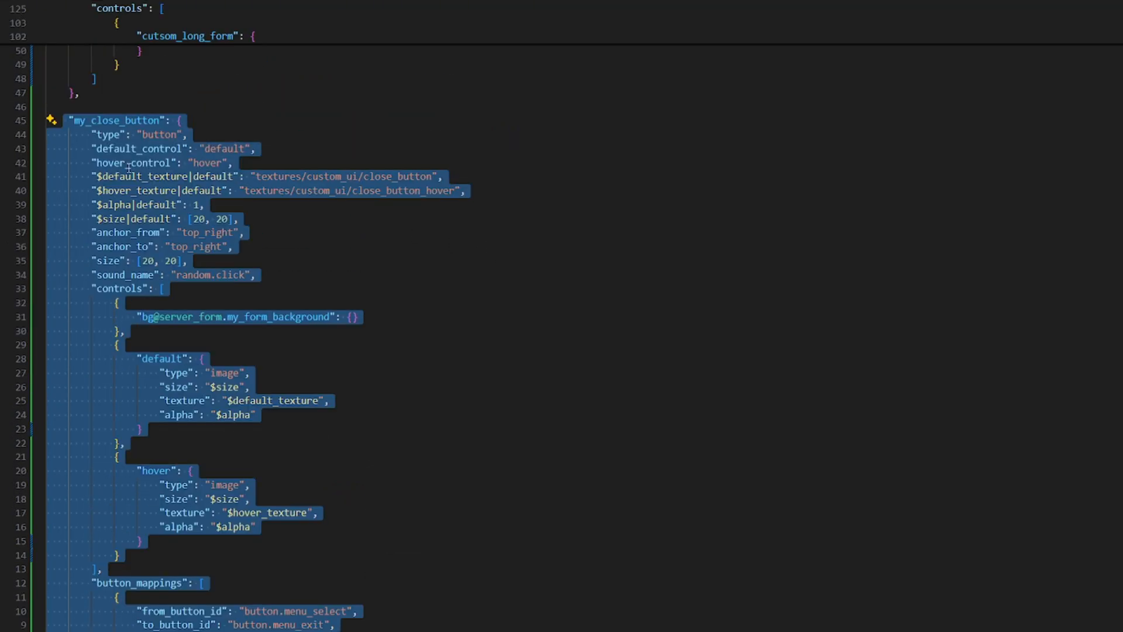
# - Review my_close_button's default_control and hover_control entries and its menu_exit button_mappings
pyautogui.scroll(-3)
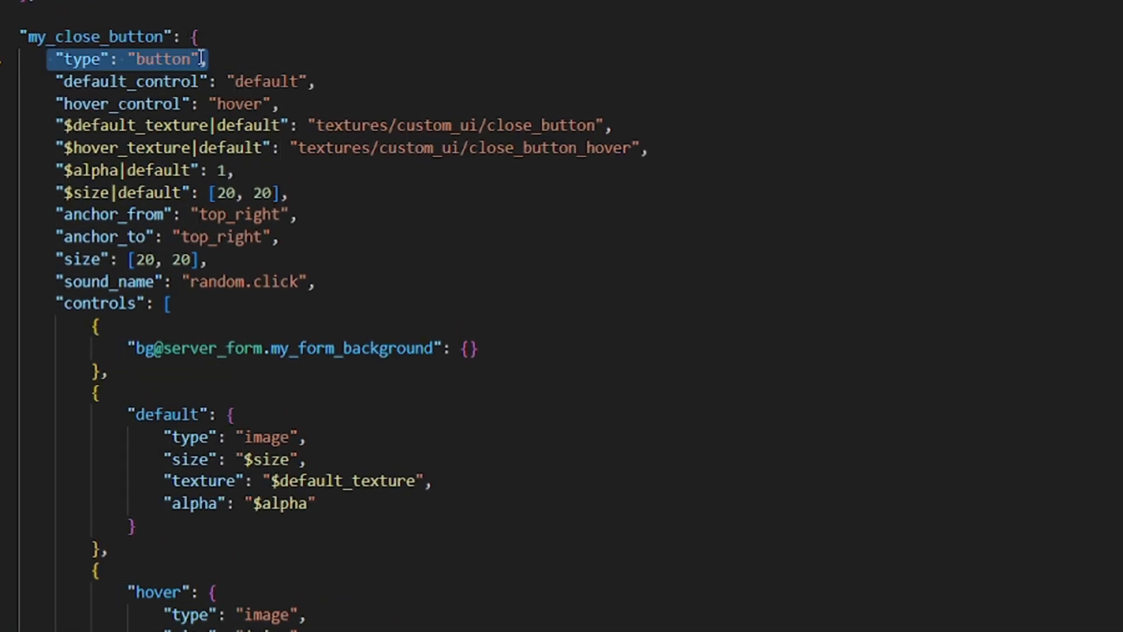
pyautogui.moveTo(204, 59); pyautogui.dragTo(283, 104)
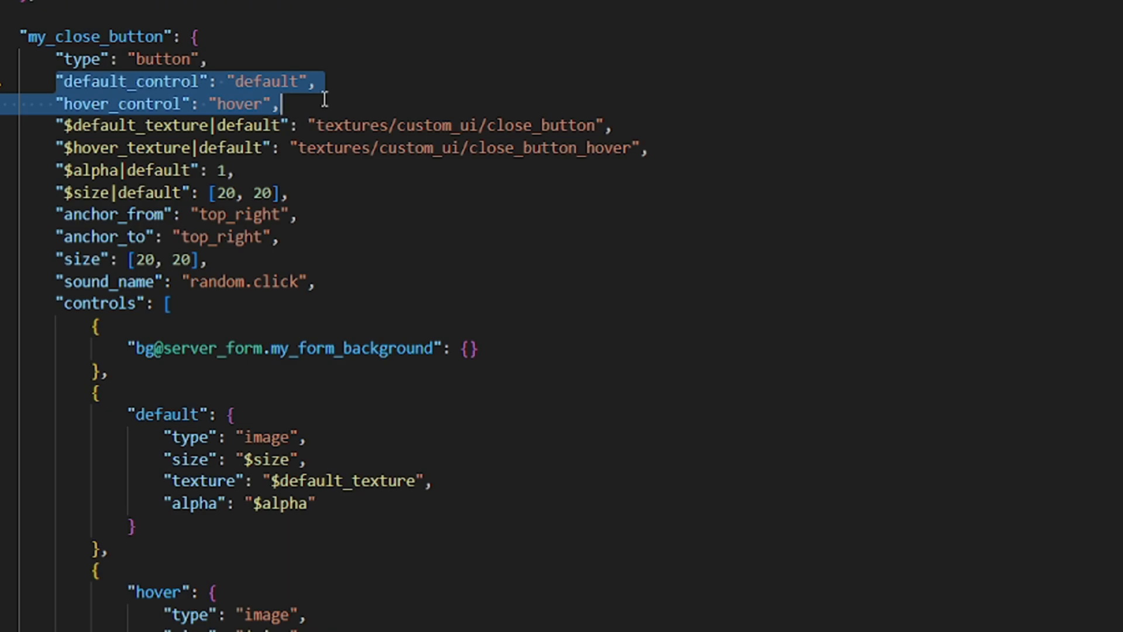
pyautogui.scroll(-3)
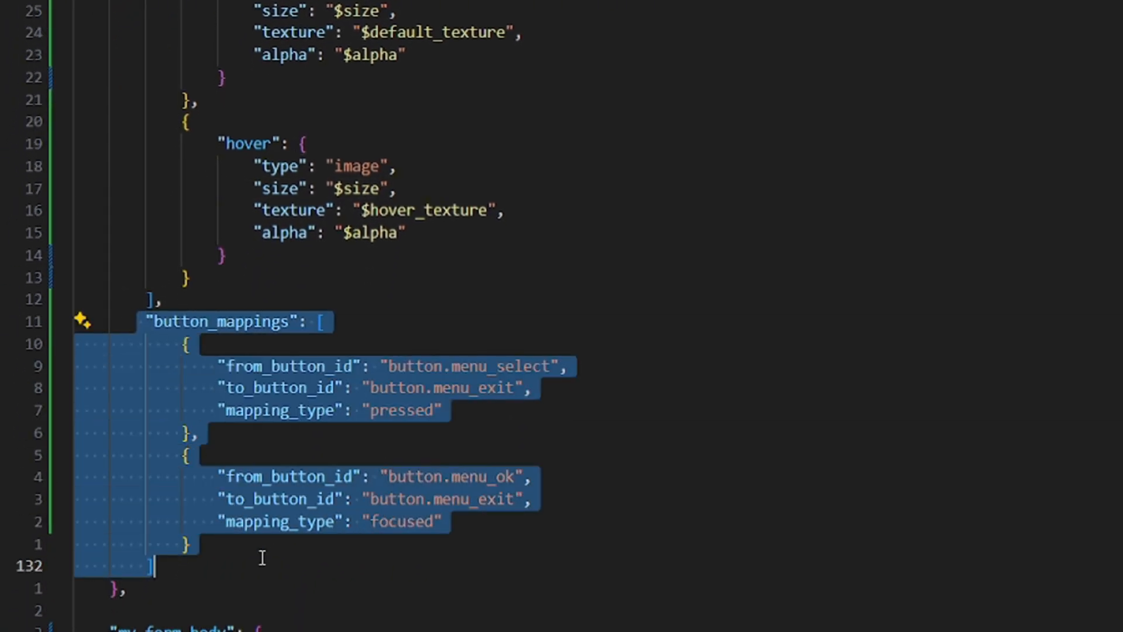
pyautogui.moveTo(640, 503)
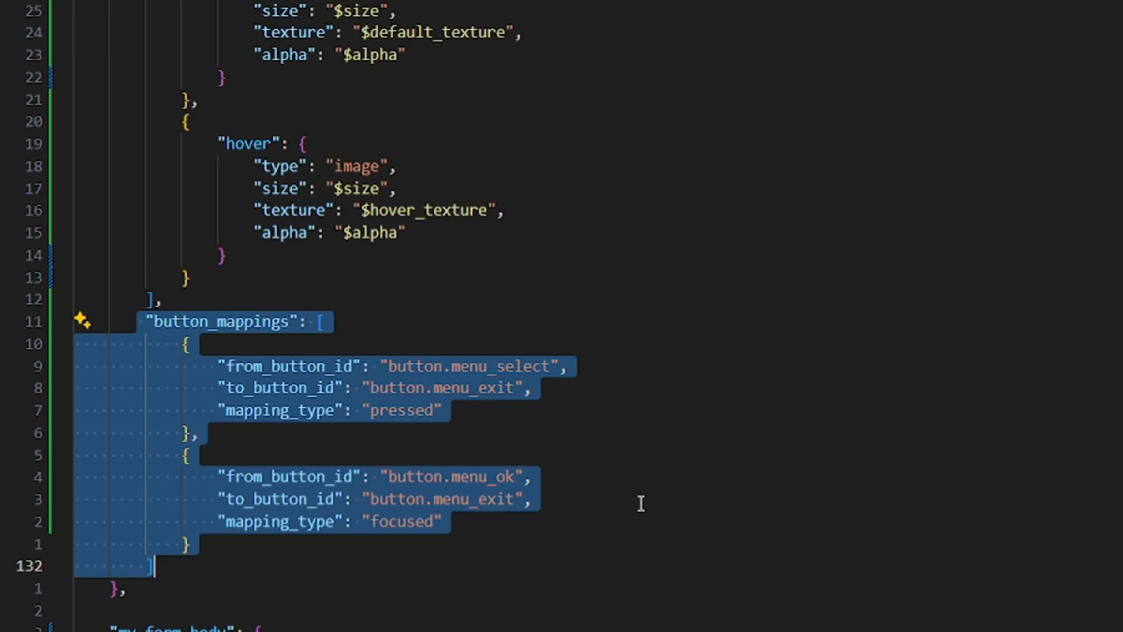
pyautogui.moveTo(562, 478)
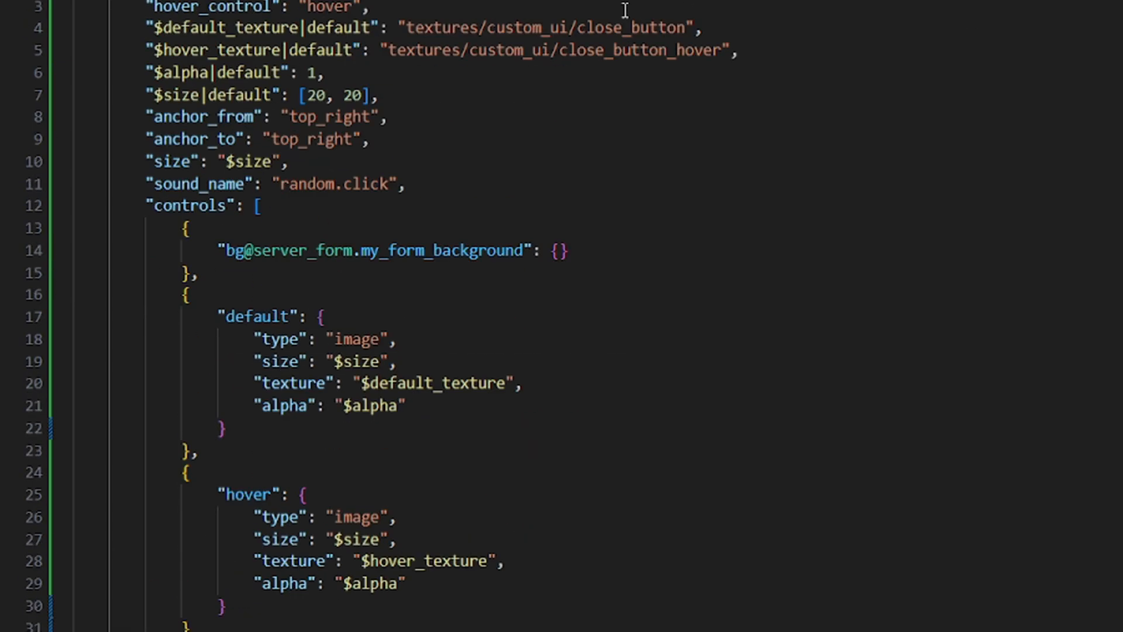
pyautogui.scroll(-3)
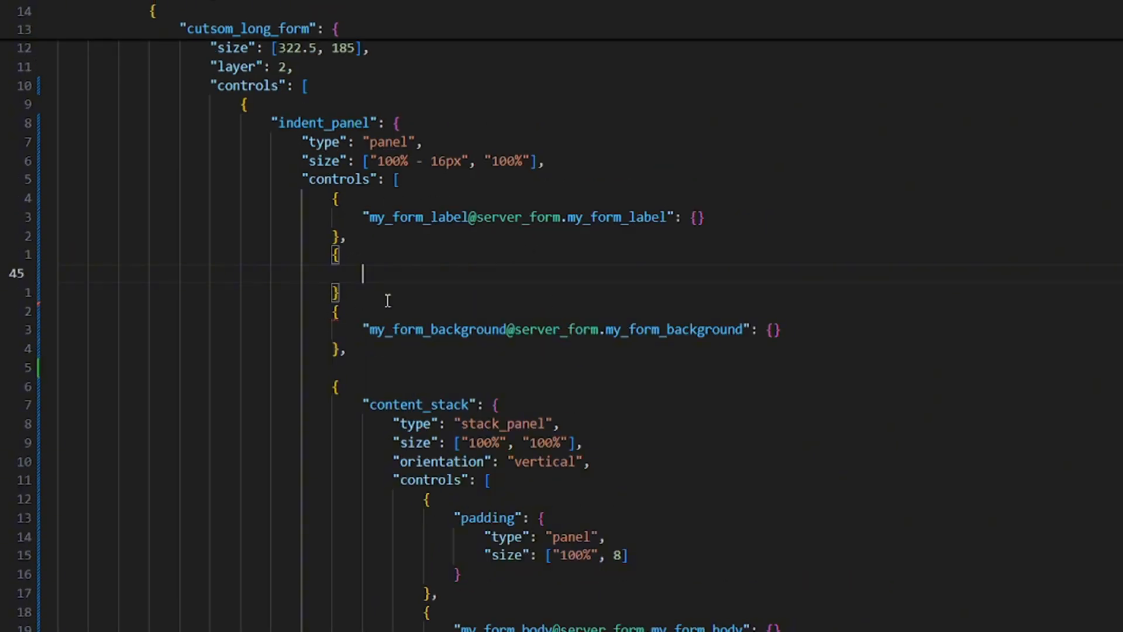
pyautogui.write('"my_close_button@my_close_button"')
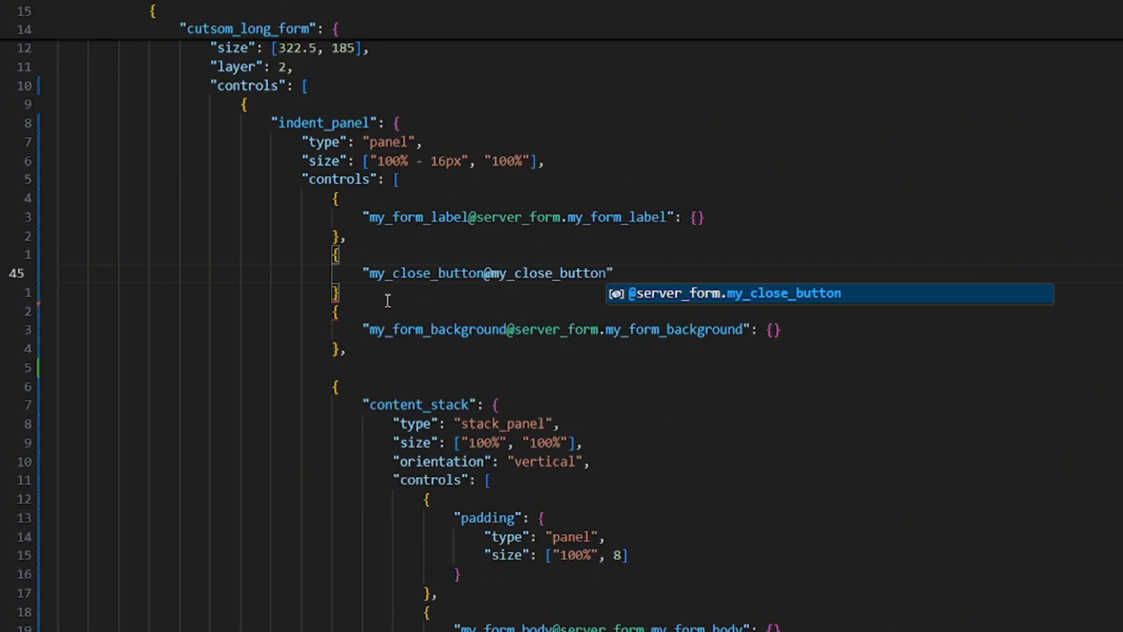
pyautogui.press('Tab')
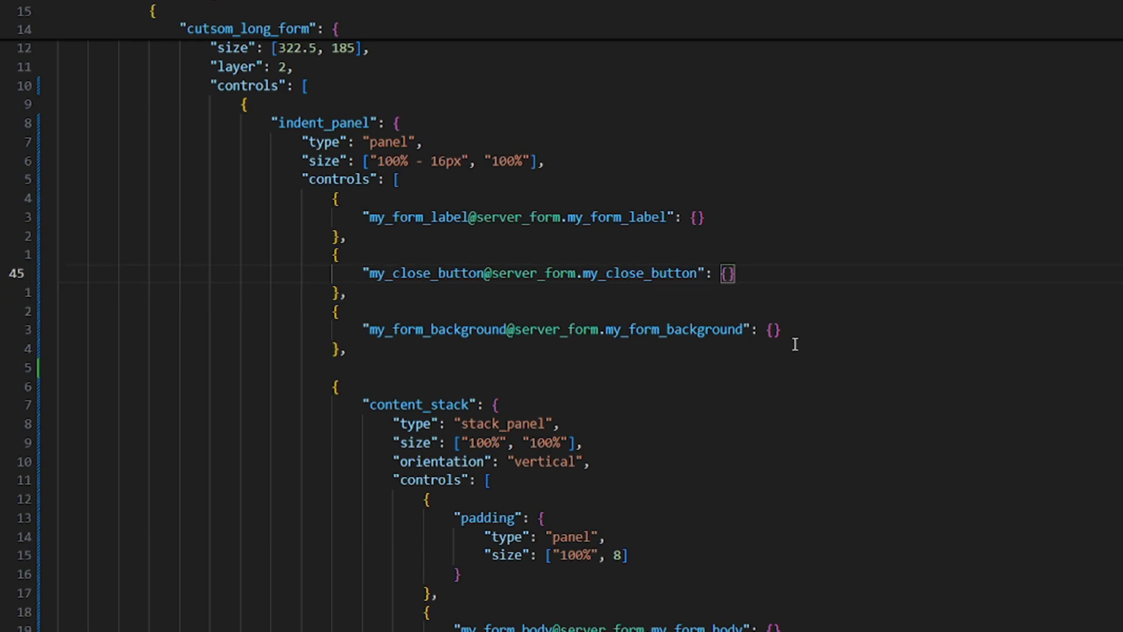
pyautogui.write('"offset": [8, -8],')
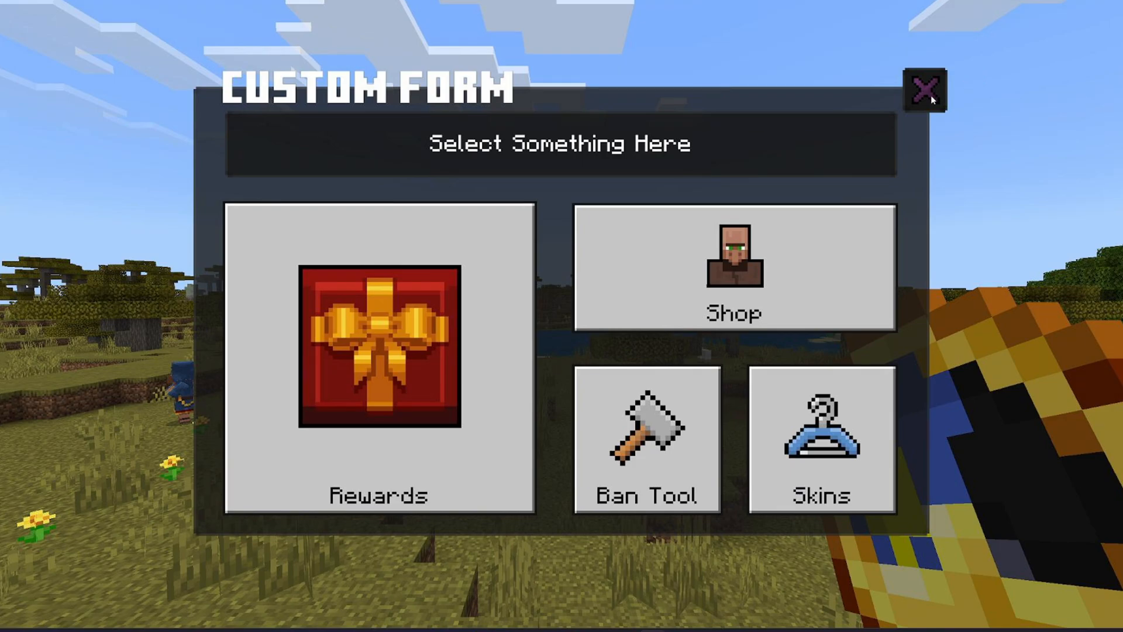
pyautogui.click(924, 91)
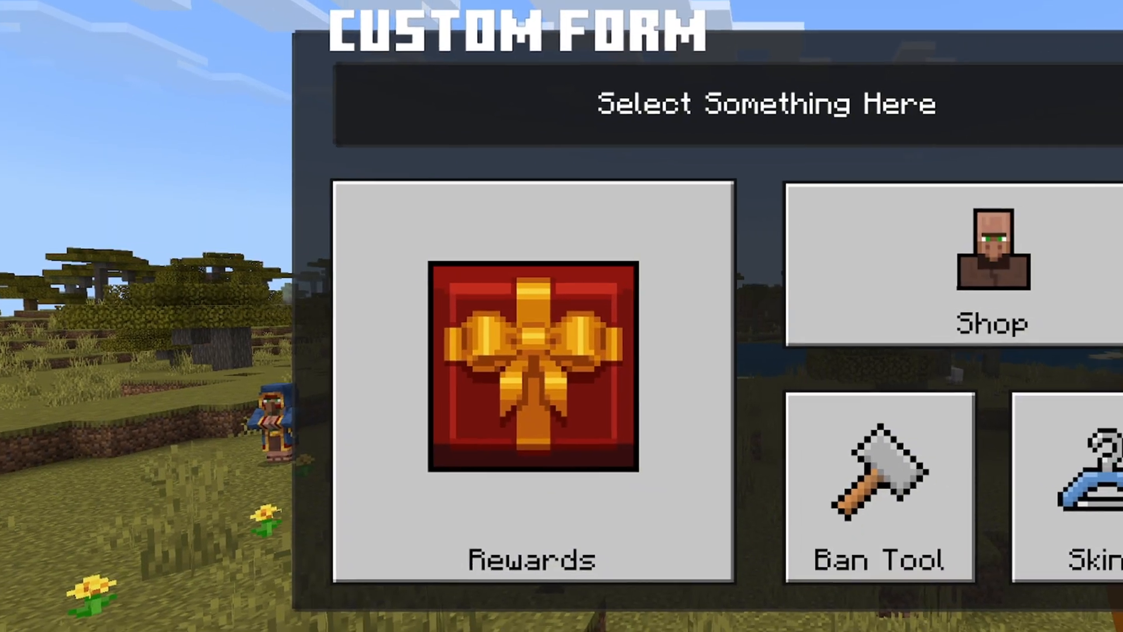
pyautogui.click(532, 375)
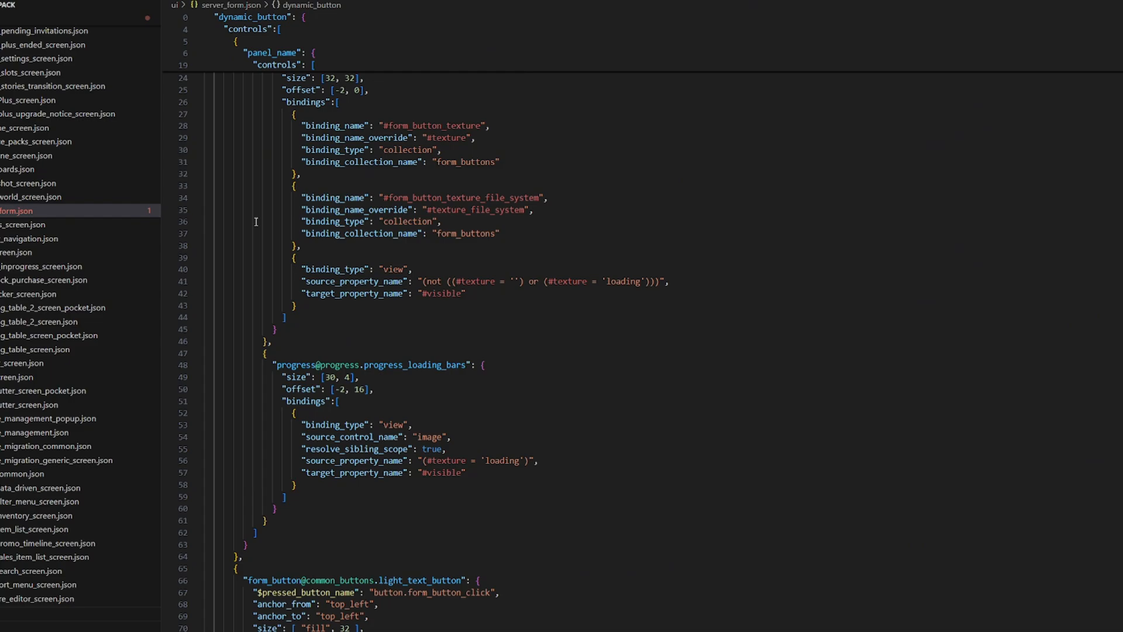
# - Study ui_template_buttons.json, then point custom_button and my_form_background textures at custom_ui/custom_bg
pyautogui.doubleClick(355, 327)
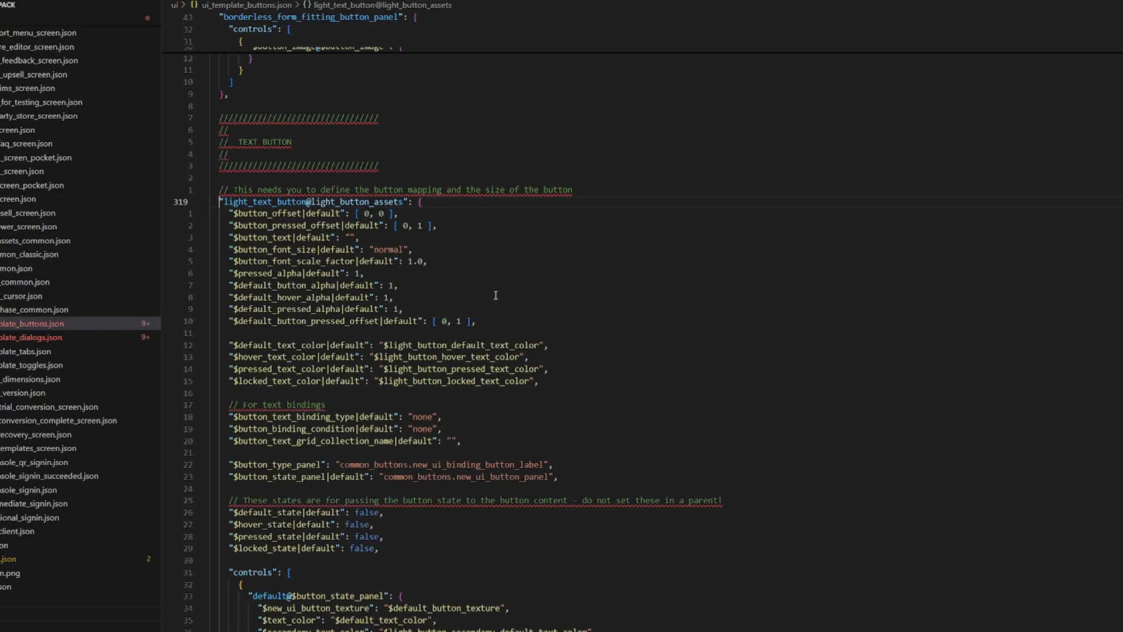
pyautogui.scroll(-3)
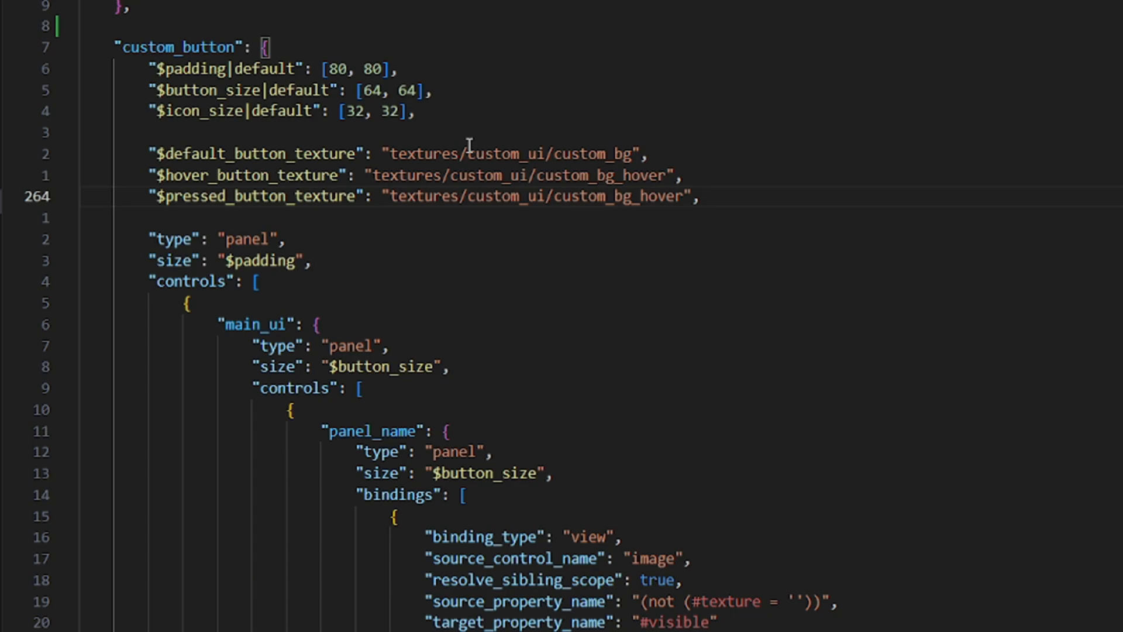
pyautogui.moveTo(544, 300)
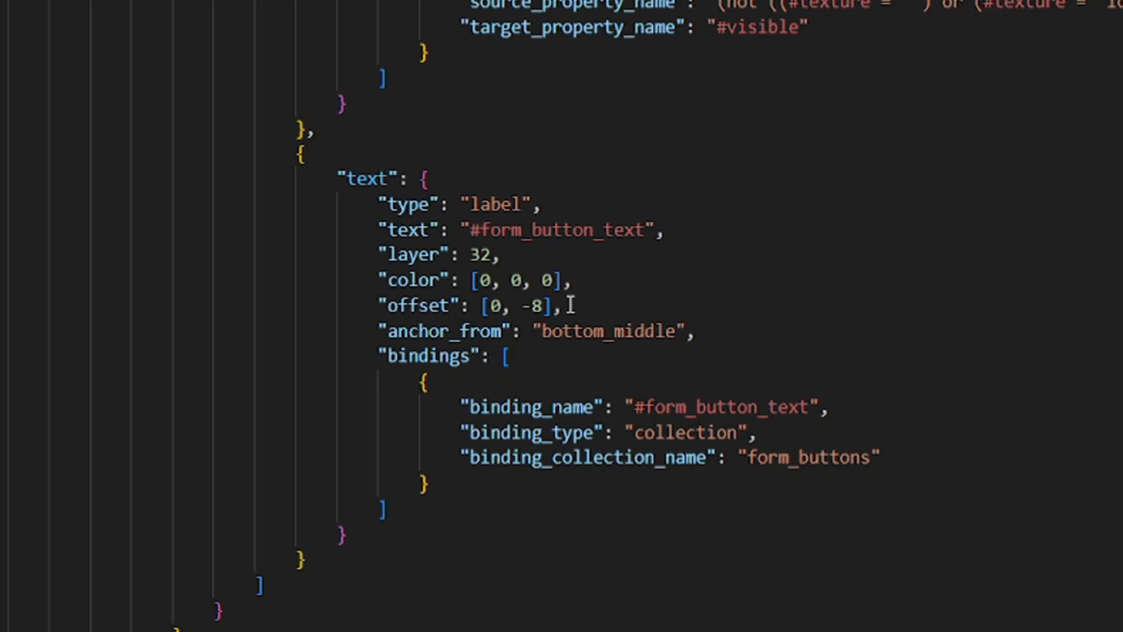
pyautogui.write('1, 1, 0')
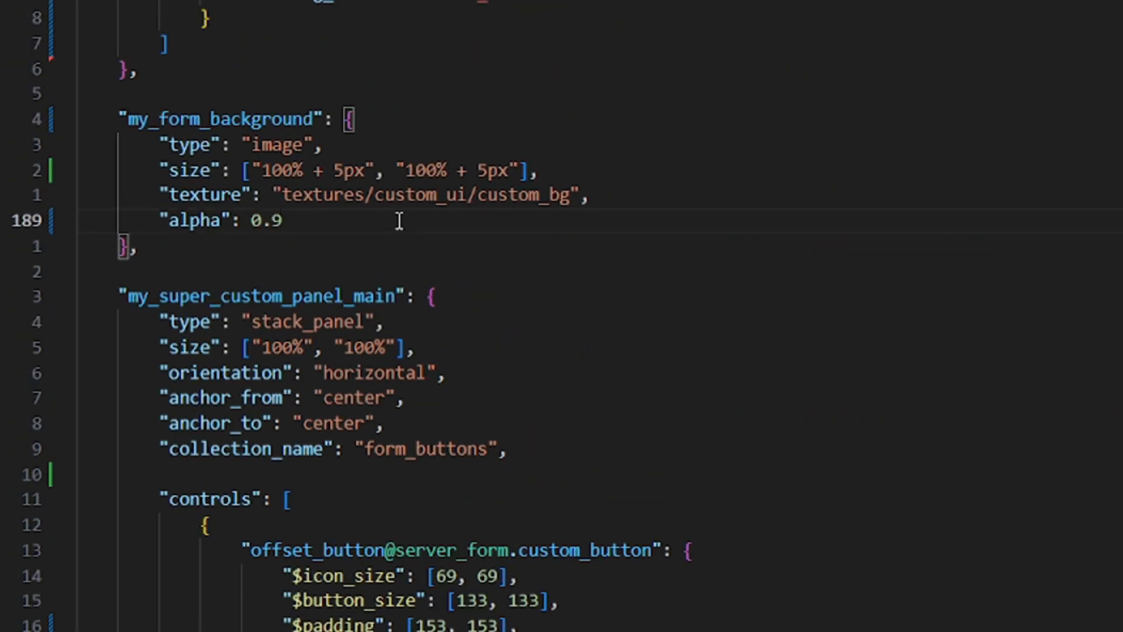
pyautogui.scroll(-3)
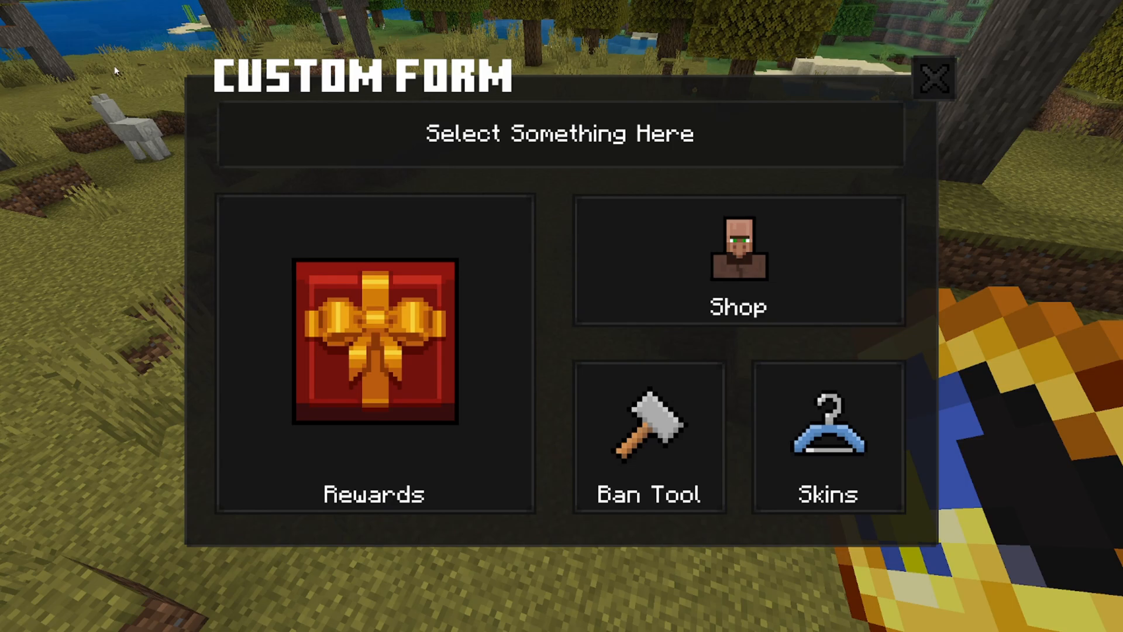
pyautogui.moveTo(732, 74)
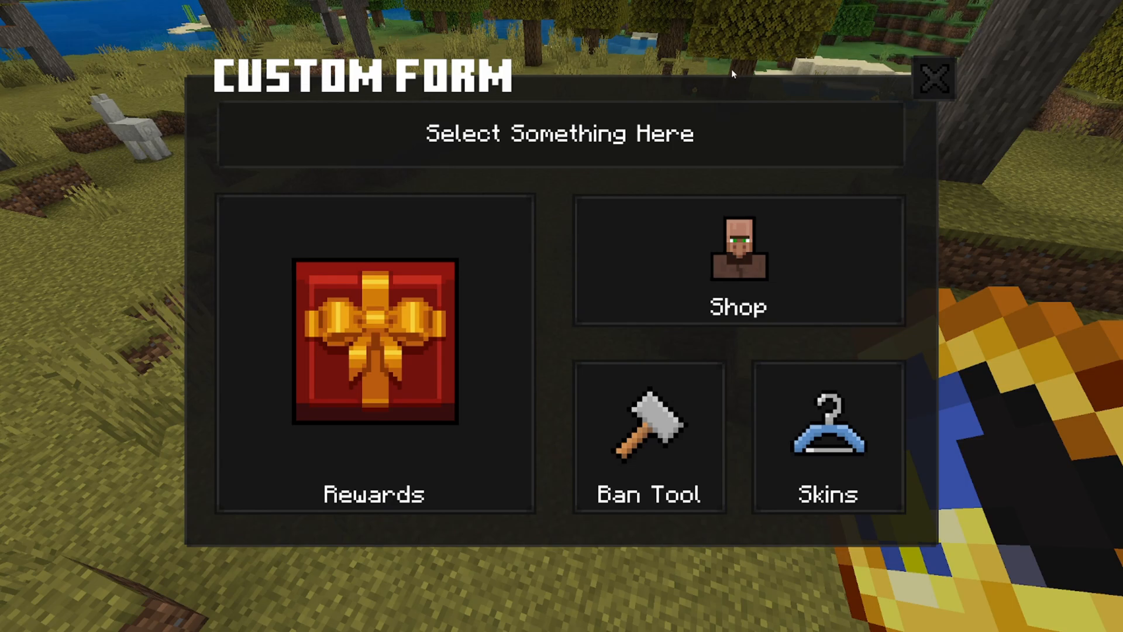
pyautogui.moveTo(739, 165)
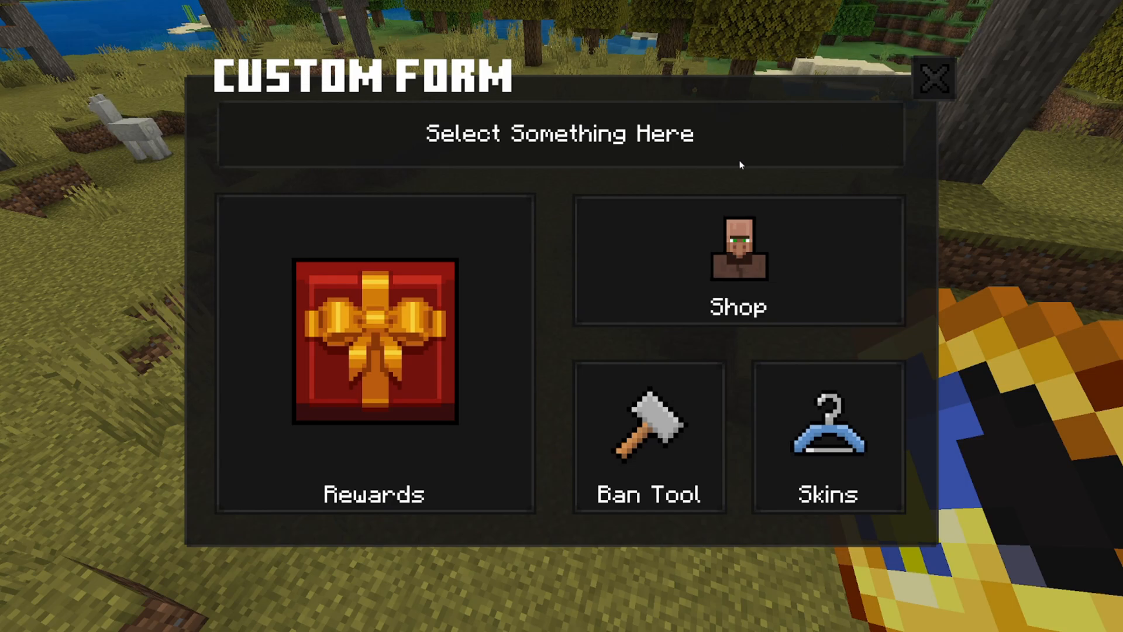
pyautogui.moveTo(821, 314)
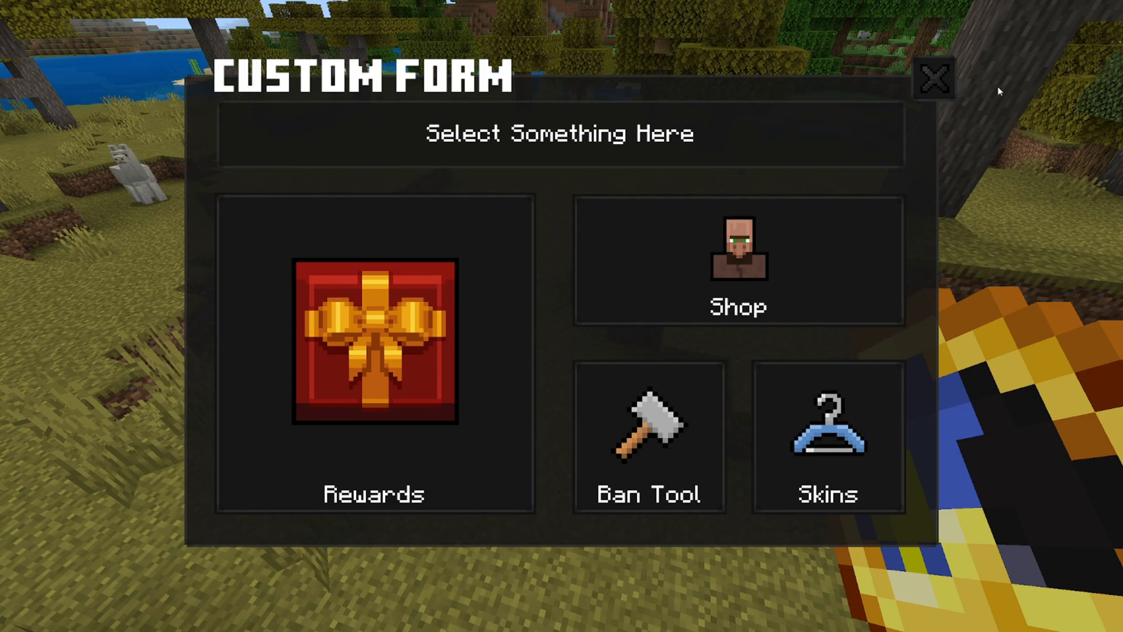
pyautogui.moveTo(978, 400)
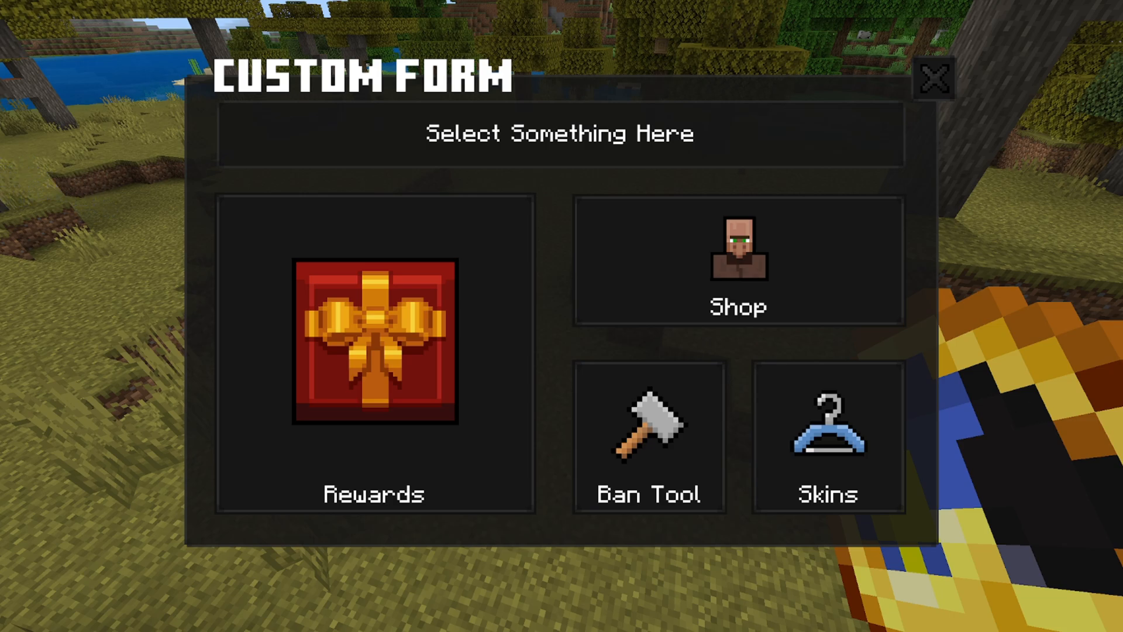
# - Dismiss the dark-textured custom form with its X close button
pyautogui.click(375, 341)
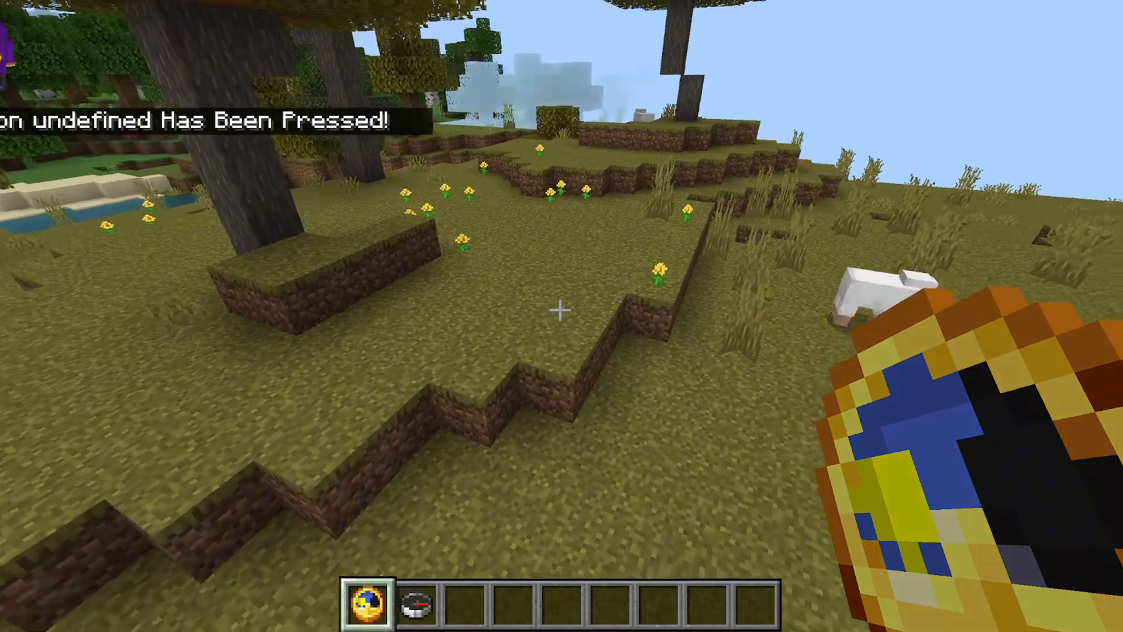